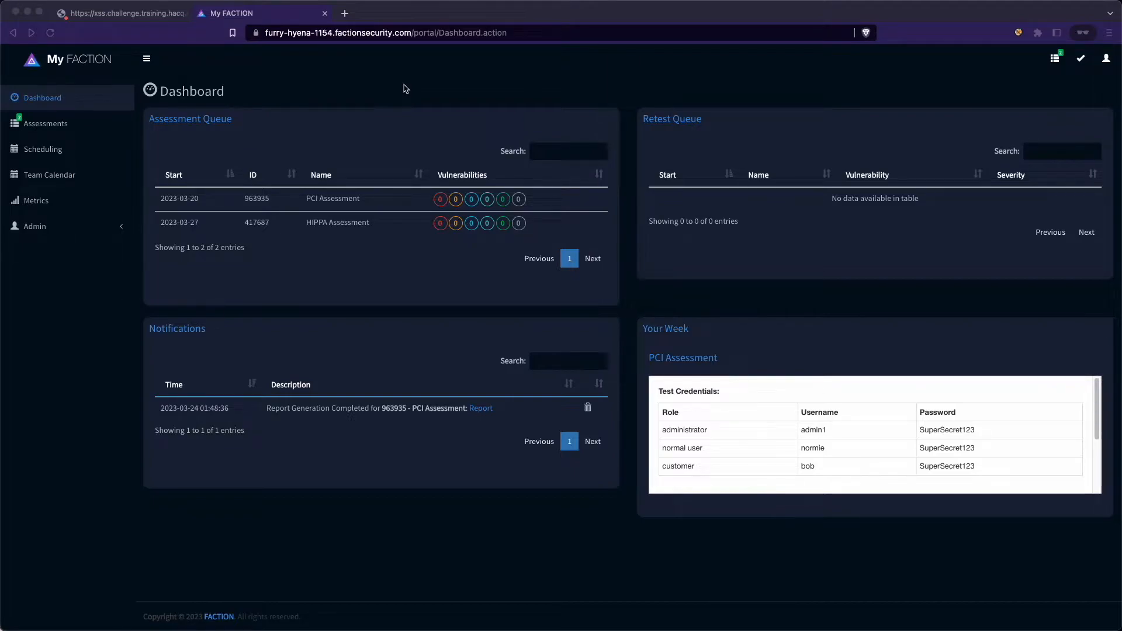
pyautogui.moveTo(733, 270)
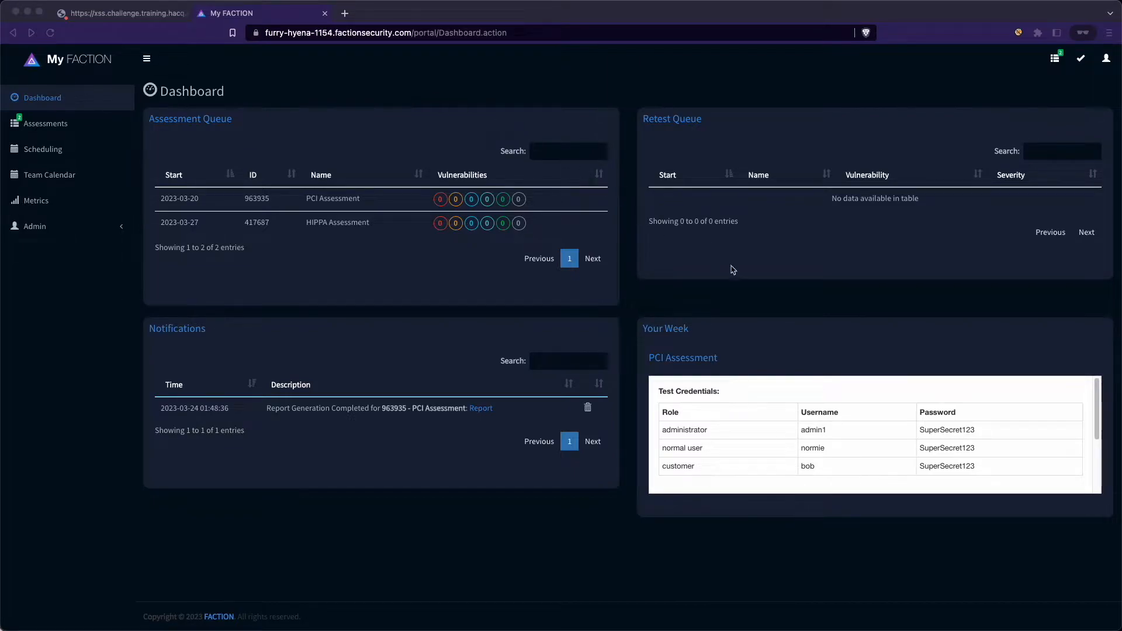
# Open PCI Assessment 963935 from the queue and view its empty Vulnerabilities tab
pyautogui.scroll(-3)
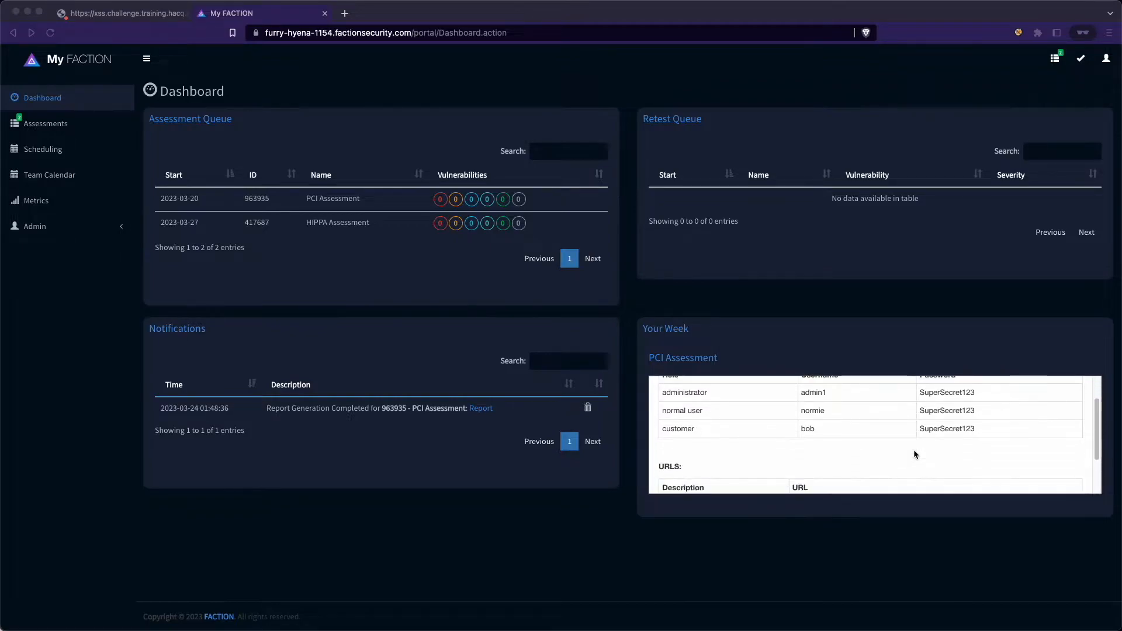
pyautogui.scroll(-3)
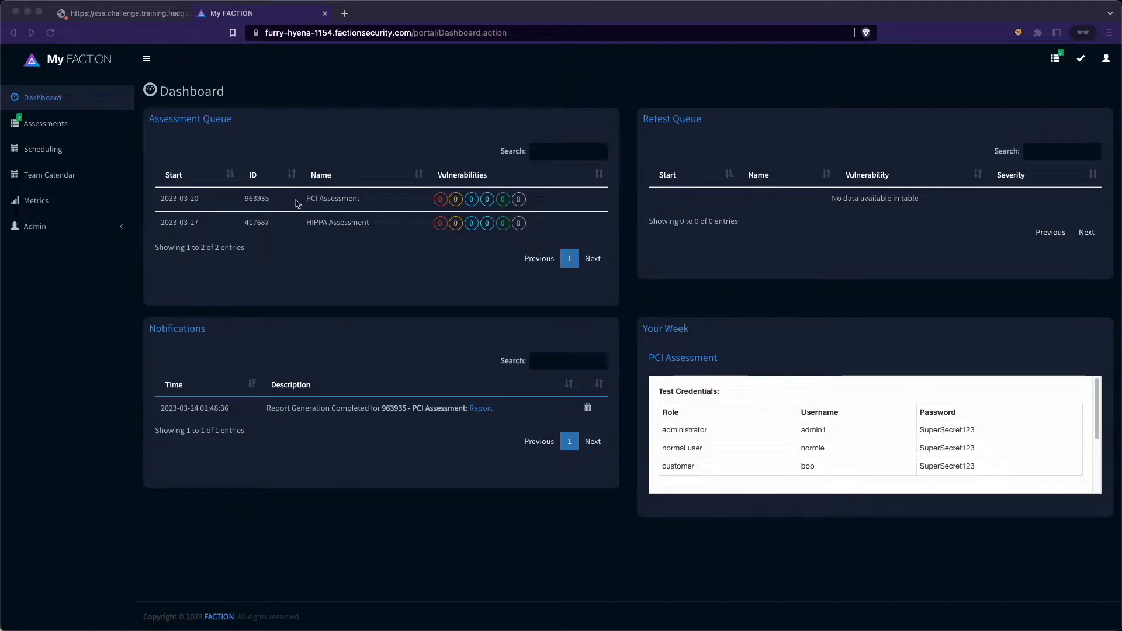
pyautogui.click(333, 198)
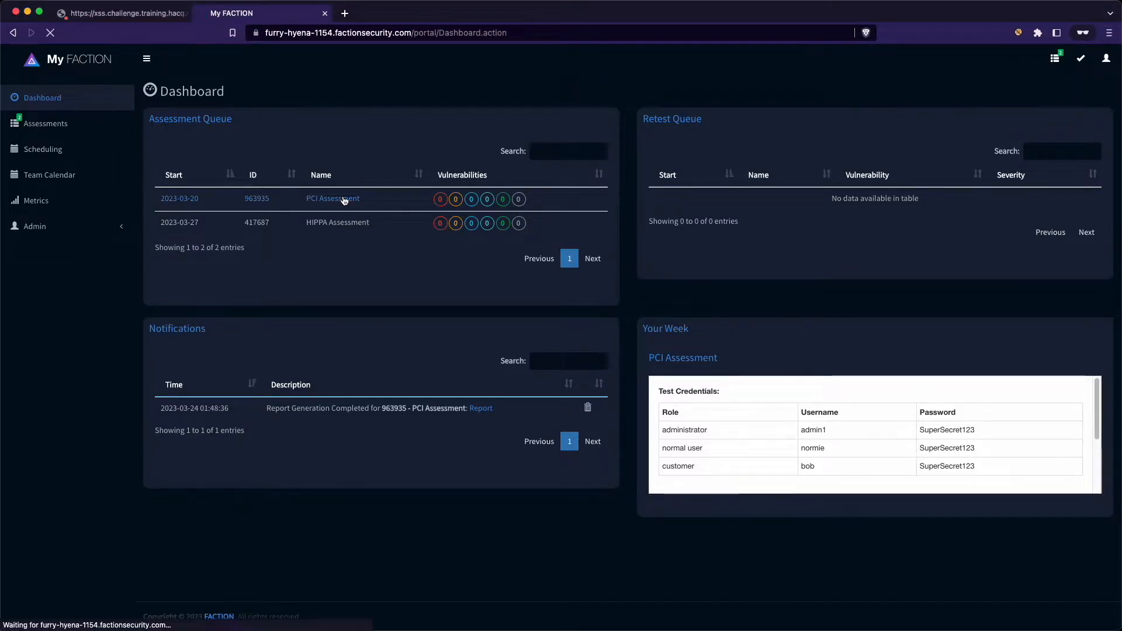
pyautogui.click(332, 198)
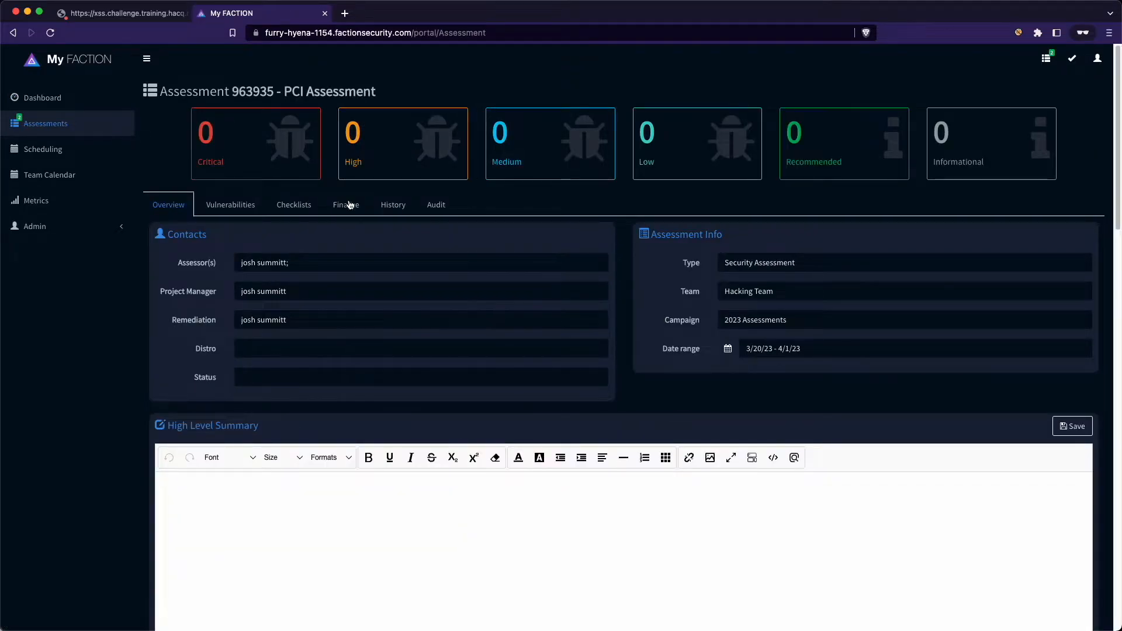
pyautogui.scroll(-3)
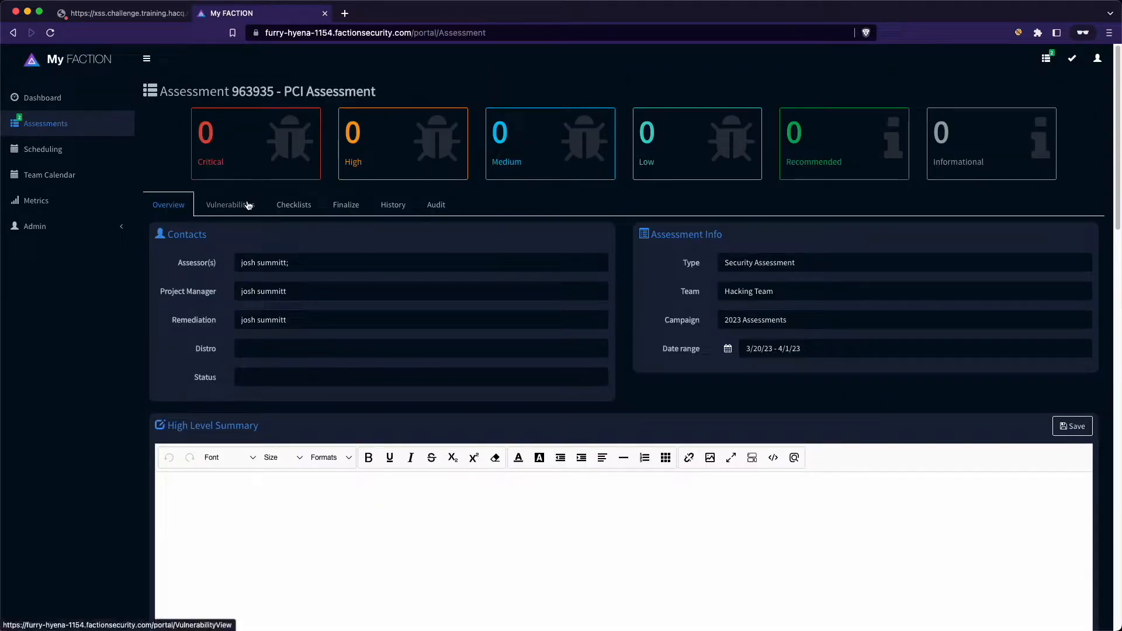
pyautogui.click(230, 204)
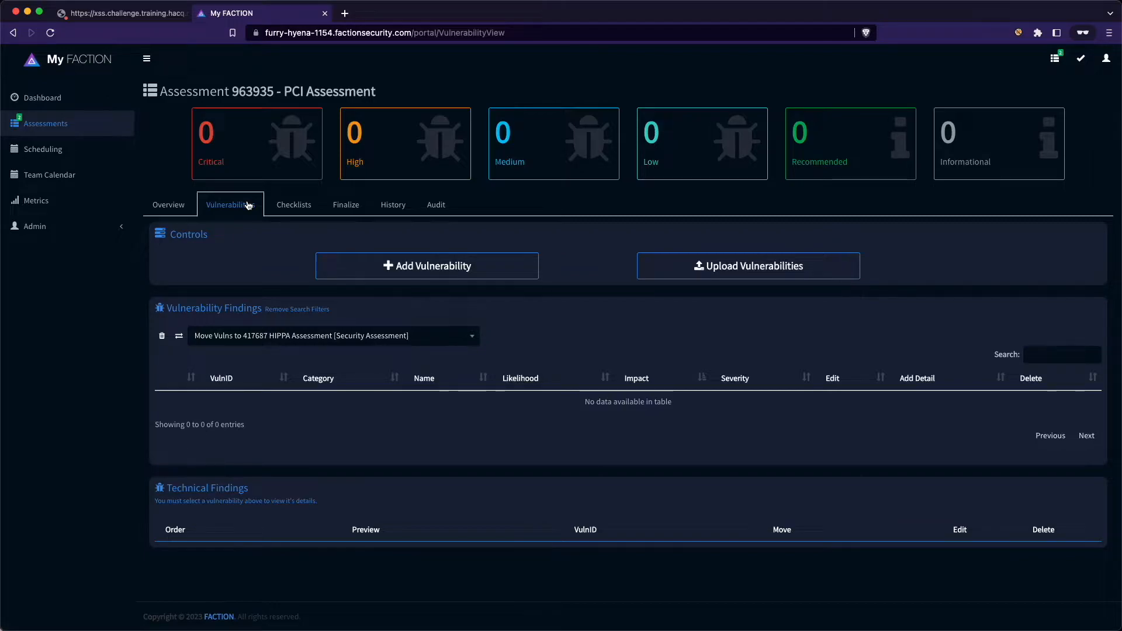
pyautogui.moveTo(250, 206)
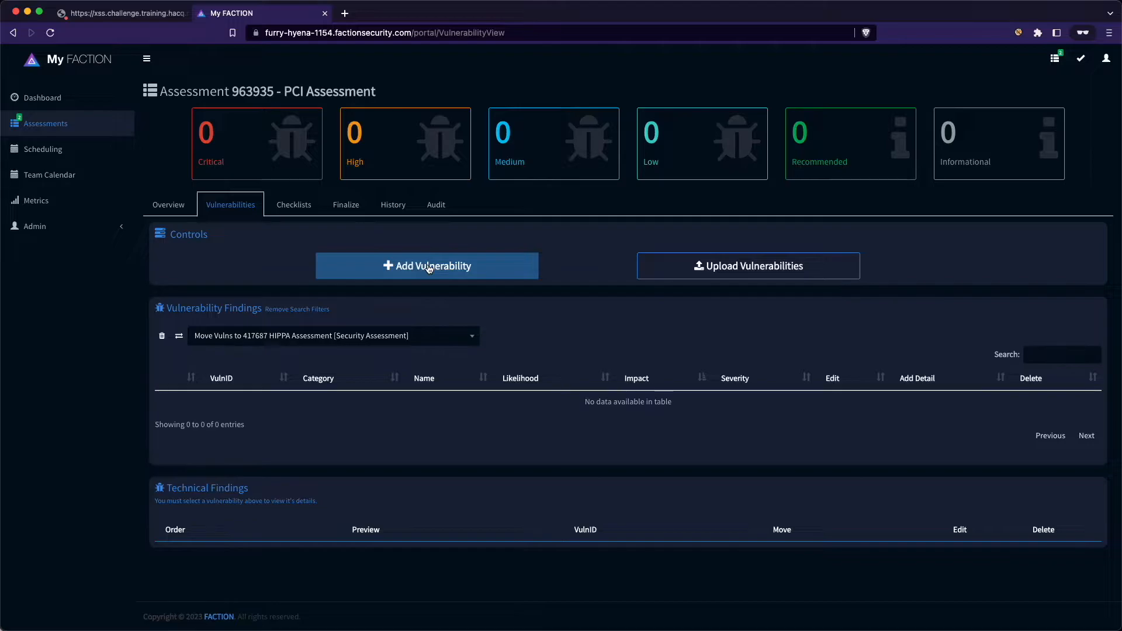
# Add a vulnerability from the '50 :: Reflected Cross-Site Scripting (XSS)' template, found by searching 'xss'
pyautogui.click(426, 266)
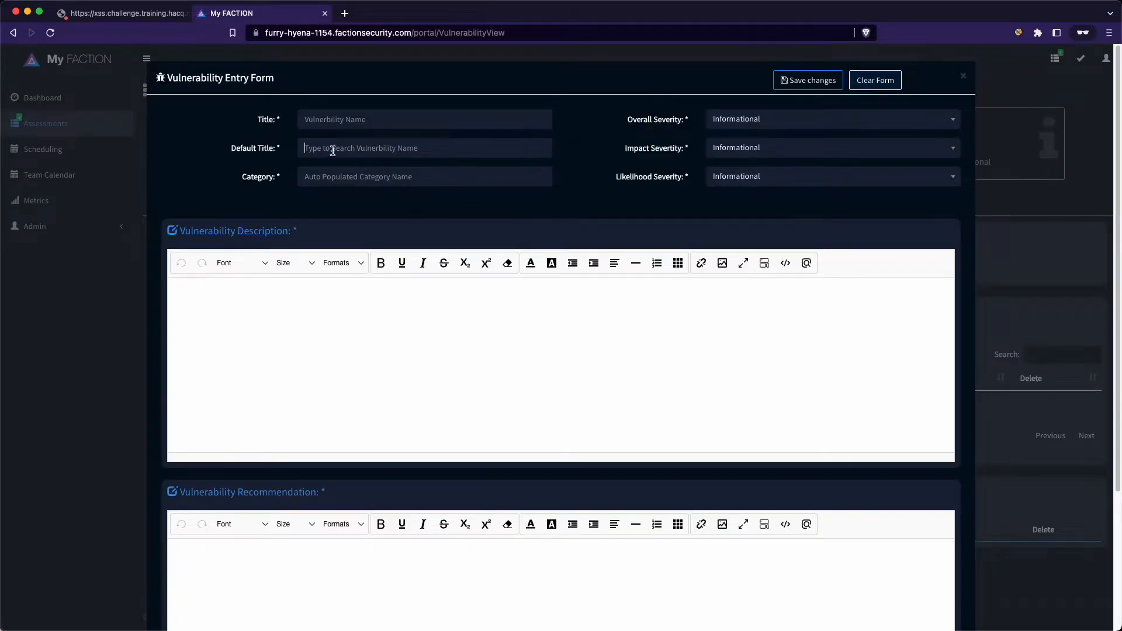
pyautogui.write('xss')
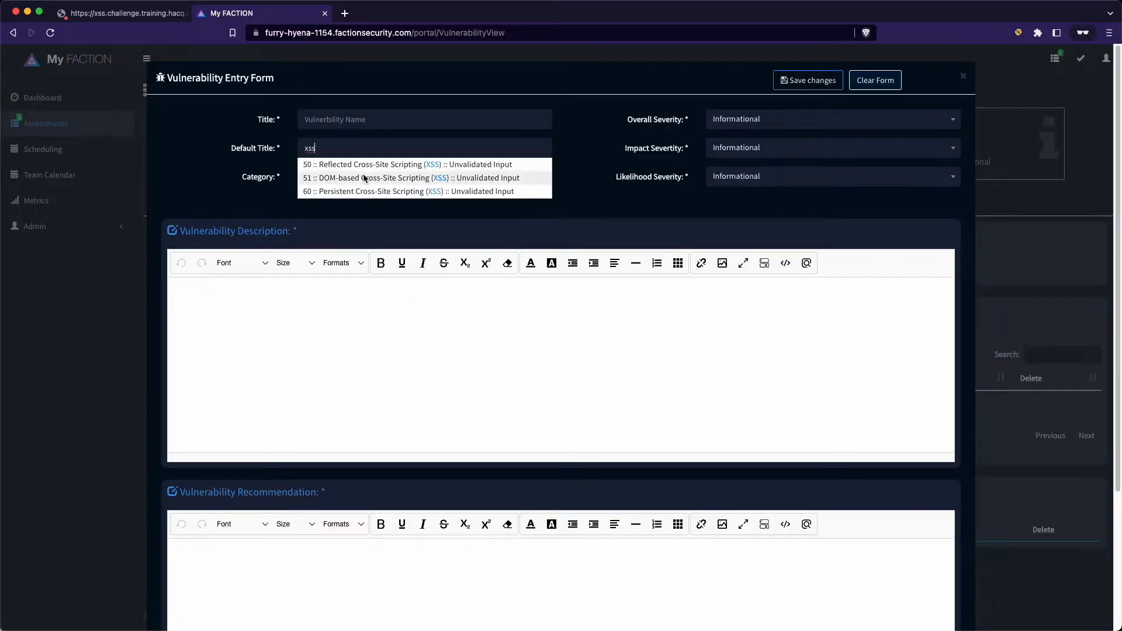
pyautogui.click(397, 164)
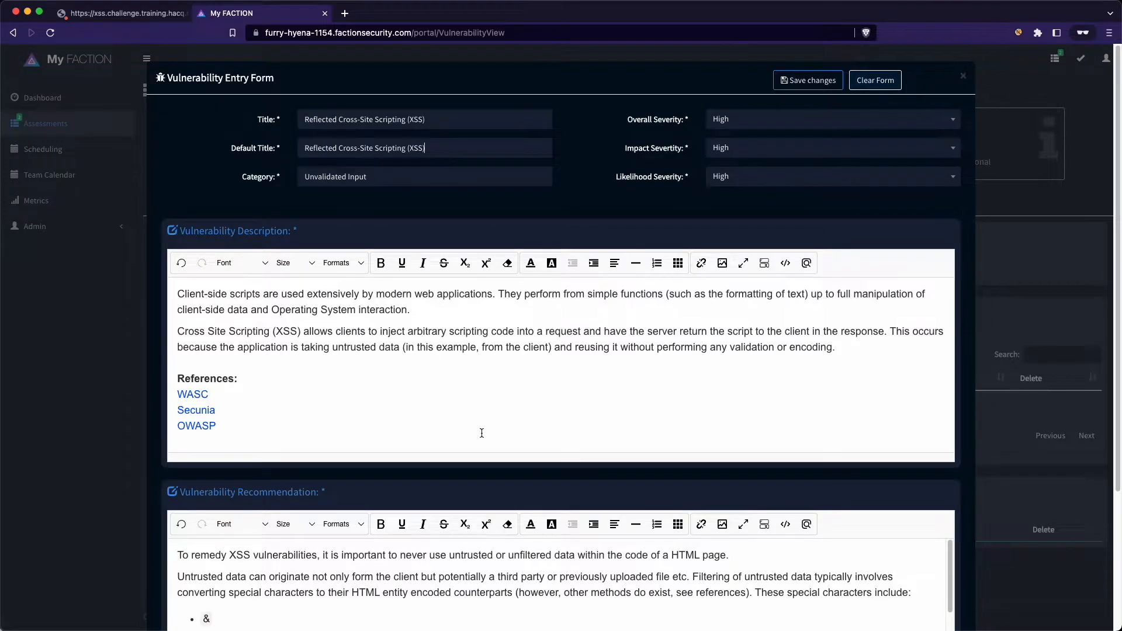
pyautogui.scroll(-3)
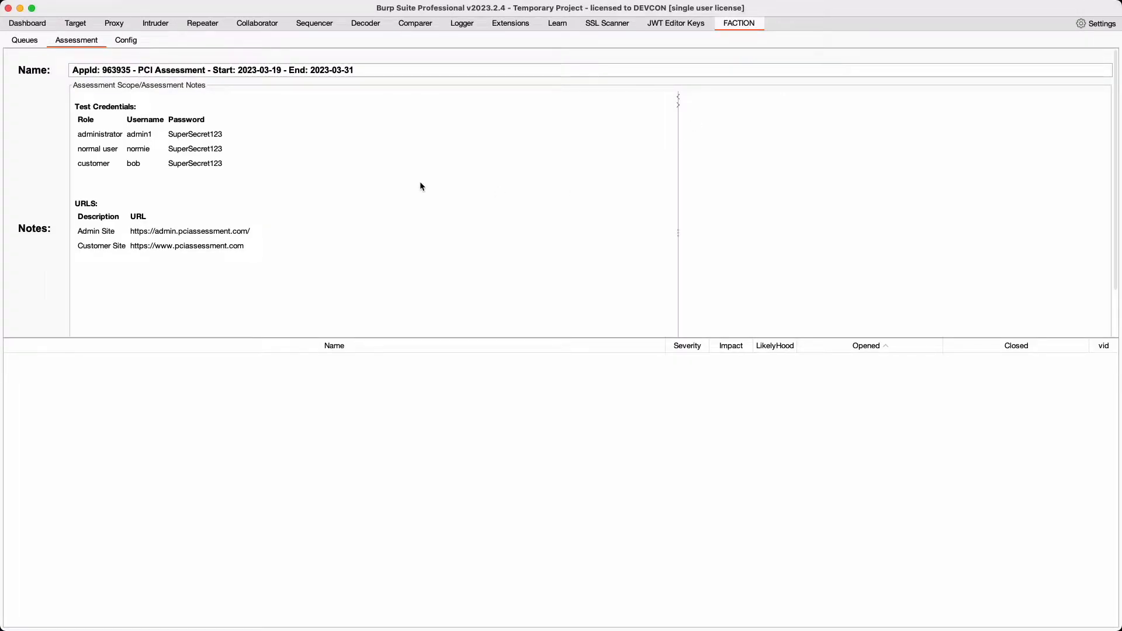
pyautogui.moveTo(274, 191)
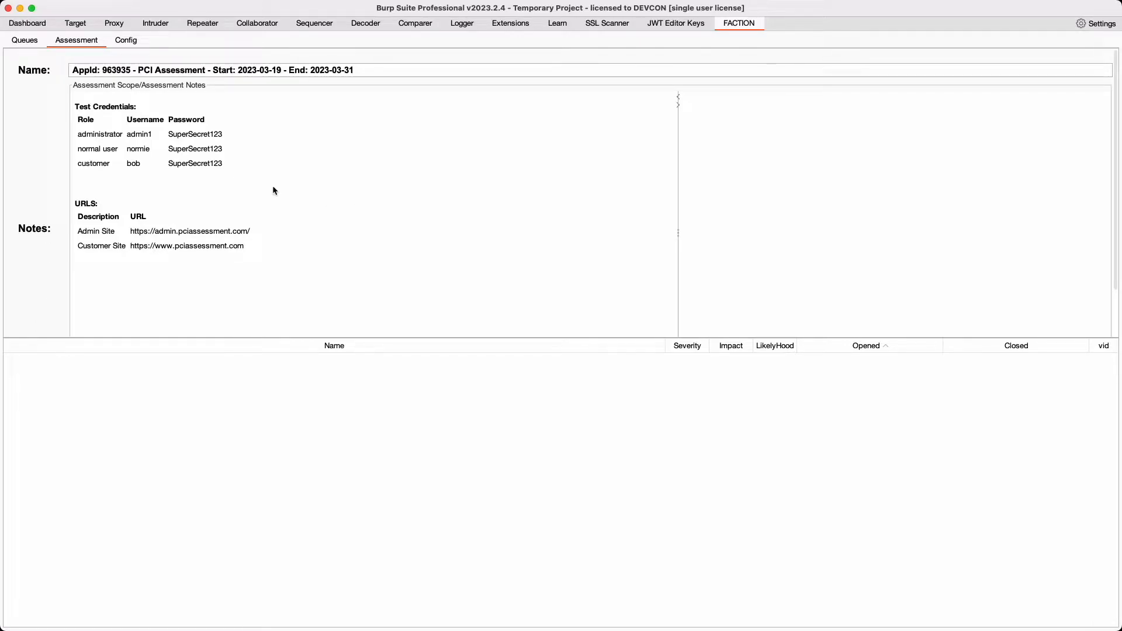
# Switch between the Faction Queues list and the HIPPA Assessment view in Burp Suite
pyautogui.click(26, 40)
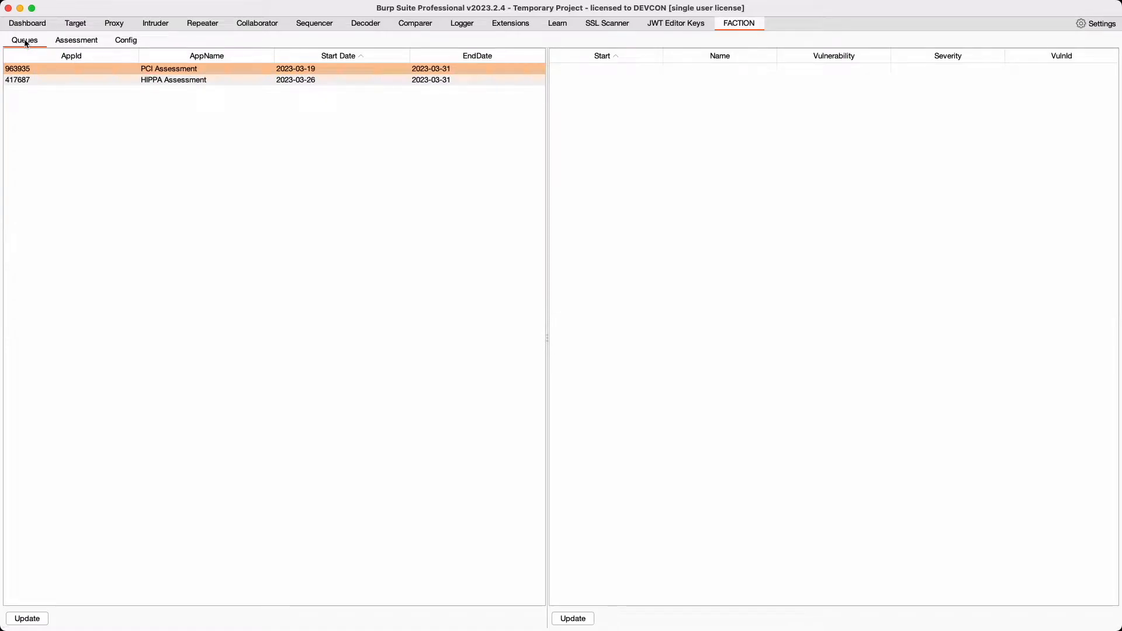
pyautogui.click(77, 40)
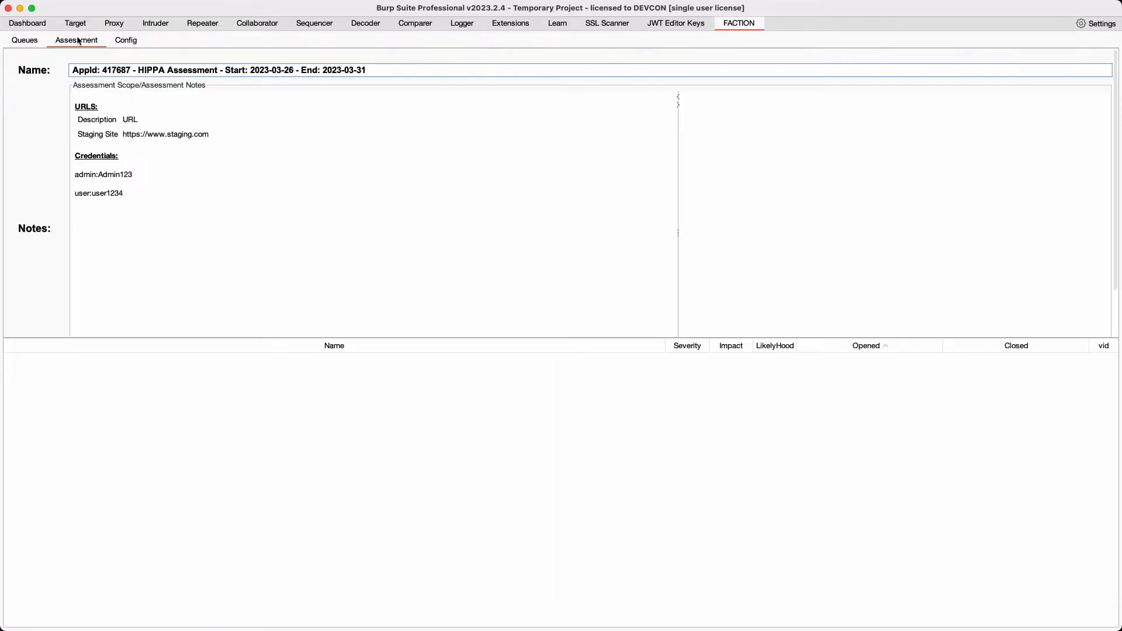
pyautogui.click(24, 40)
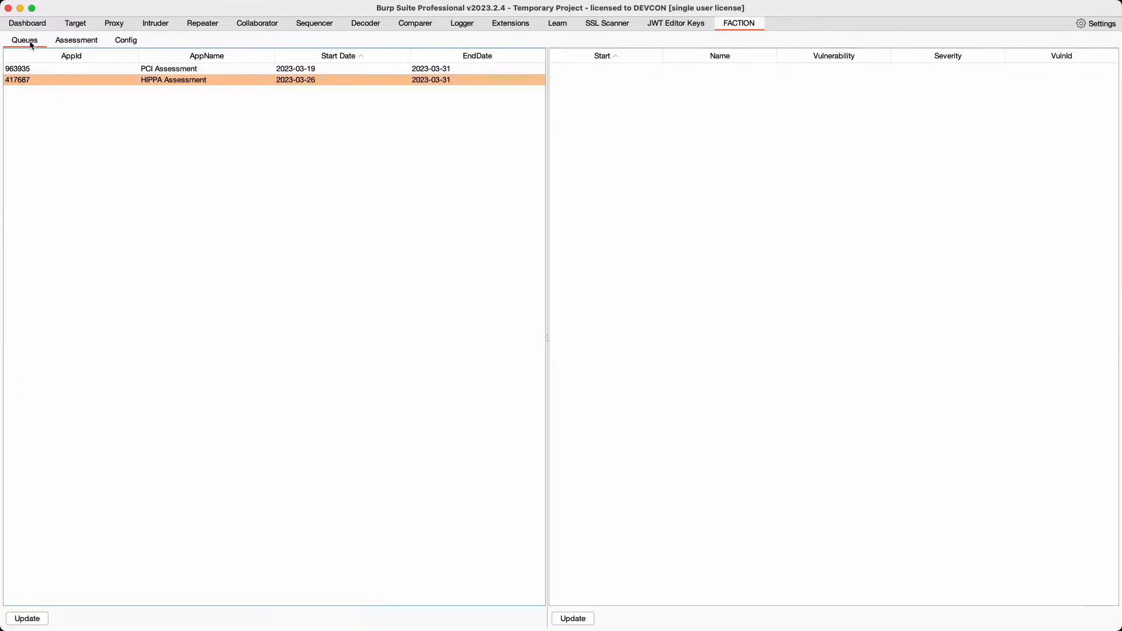
pyautogui.click(76, 40)
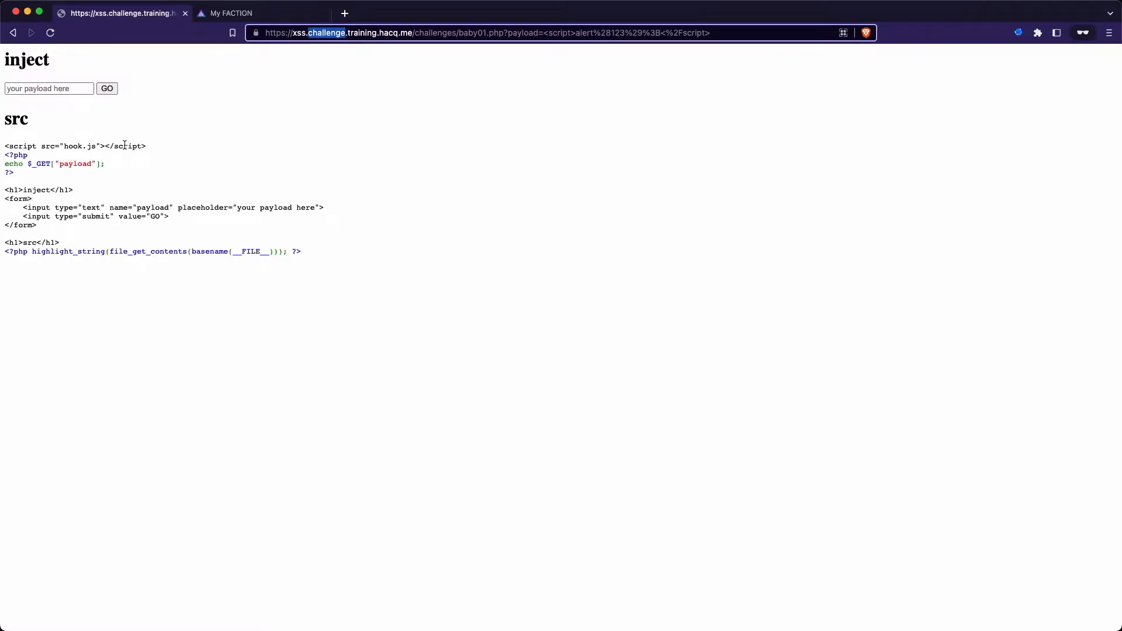
# Enter the payload <script>alert(123);</script> into the XSS challenge injection field
pyautogui.write('<script>alert(123);</script>')
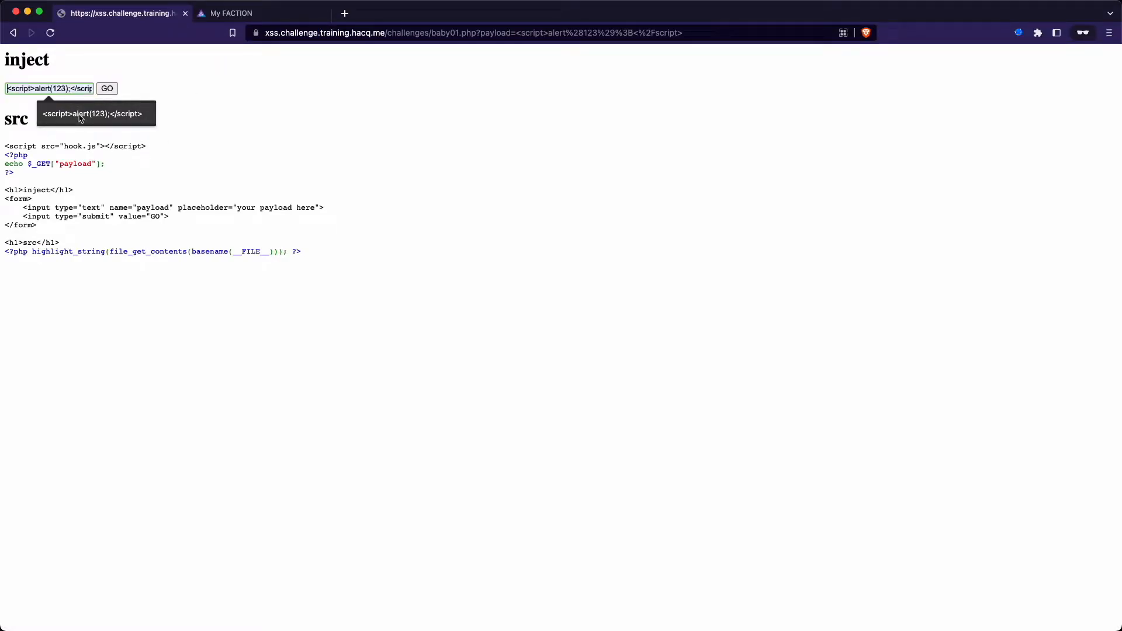
pyautogui.moveTo(129, 93)
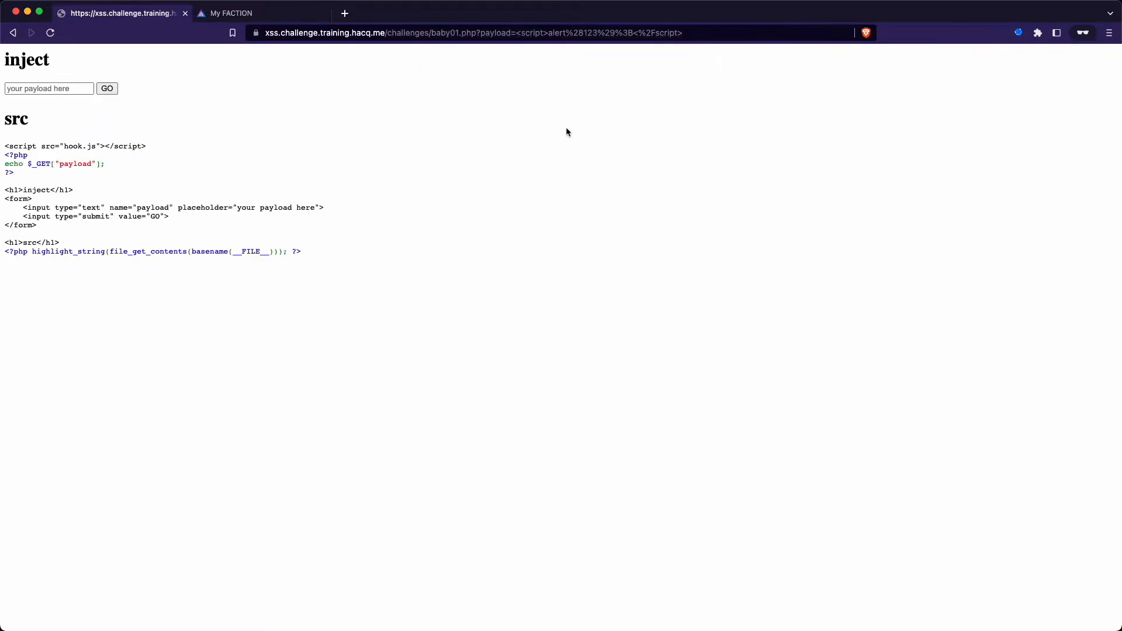
pyautogui.moveTo(404, 166)
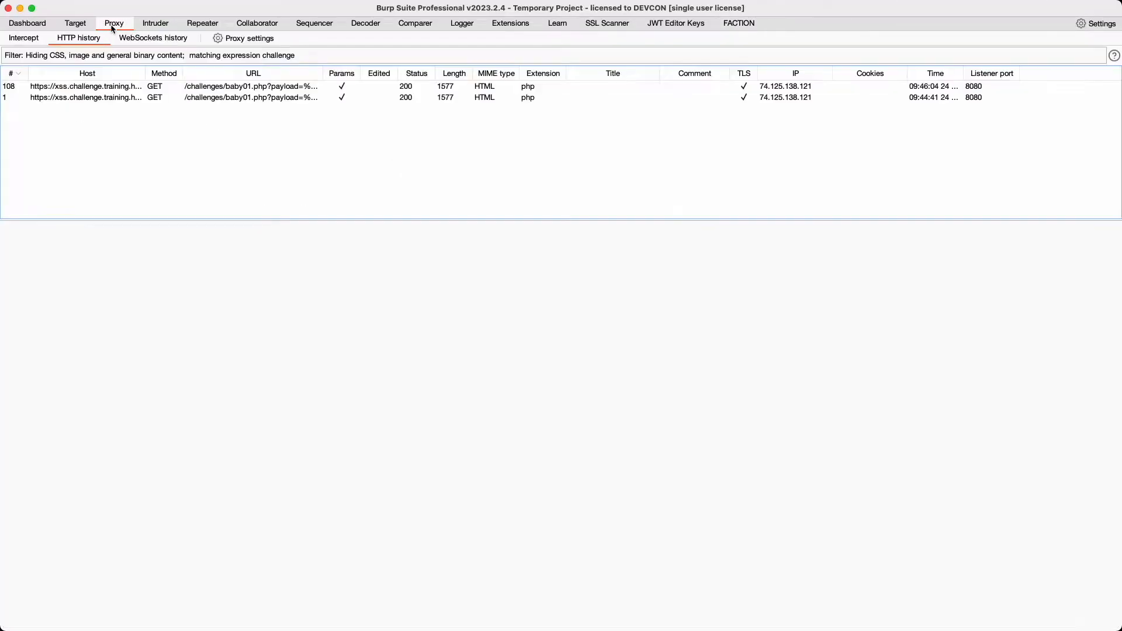
# Resend captured request 108 in Repeater to get the reflected alert(123) response
pyautogui.click(86, 86)
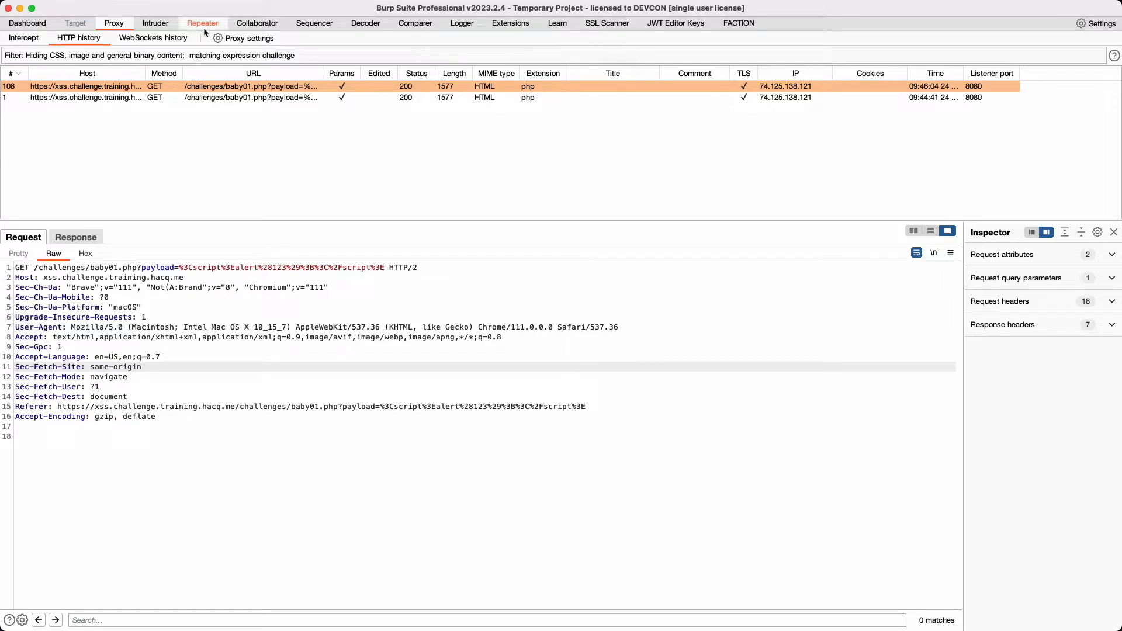
pyautogui.click(202, 23)
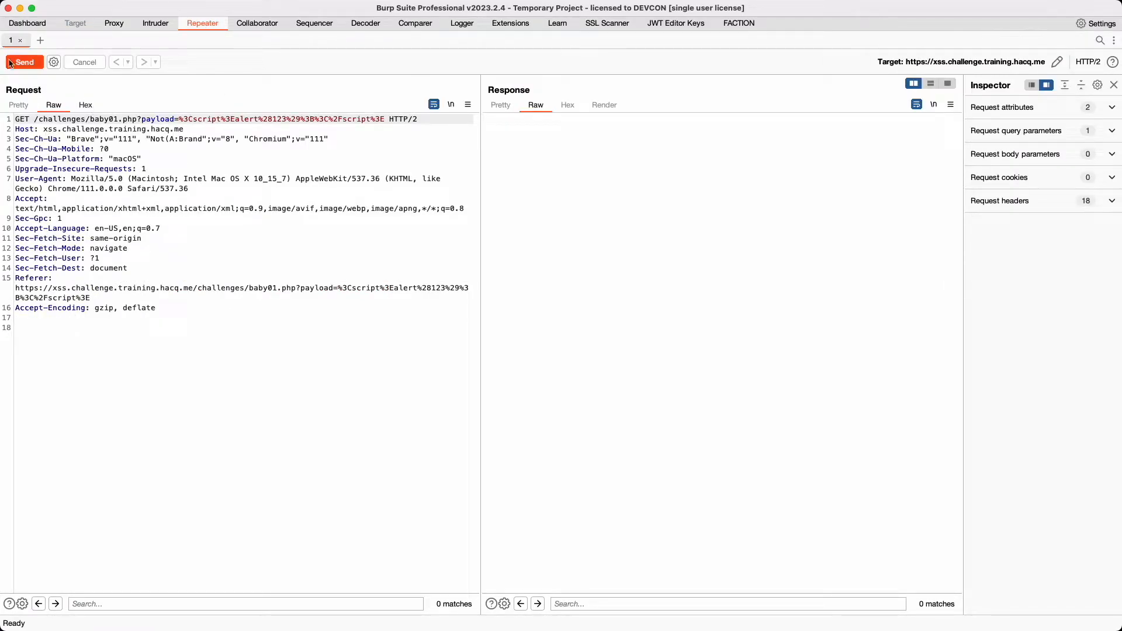
pyautogui.click(24, 62)
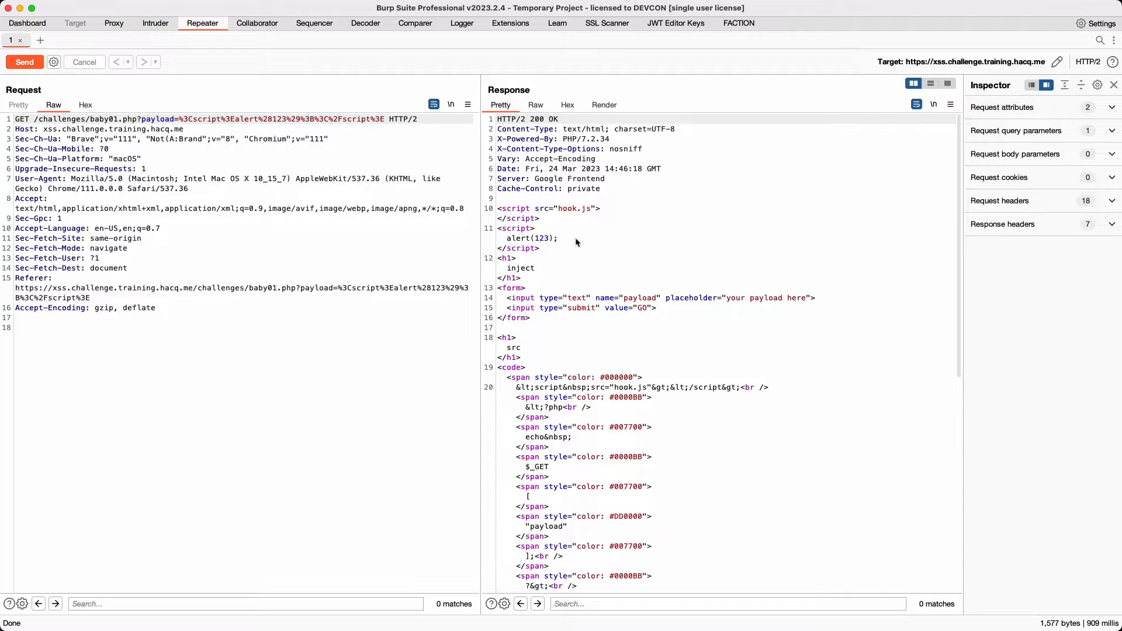
pyautogui.moveTo(565, 272)
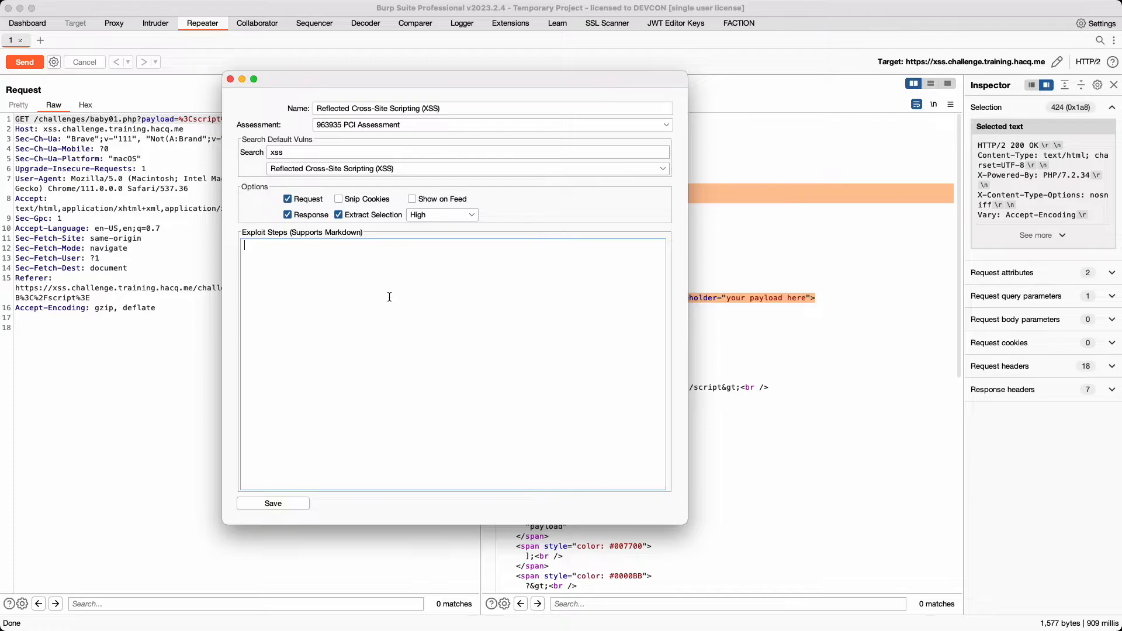
pyautogui.moveTo(406, 416)
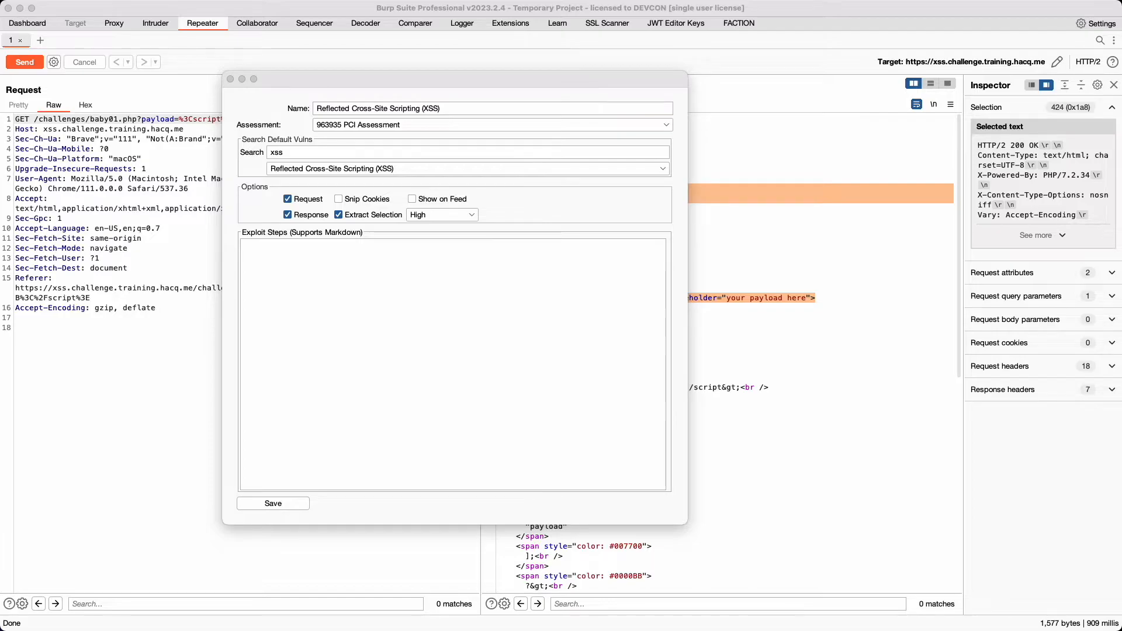
pyautogui.moveTo(431, 307)
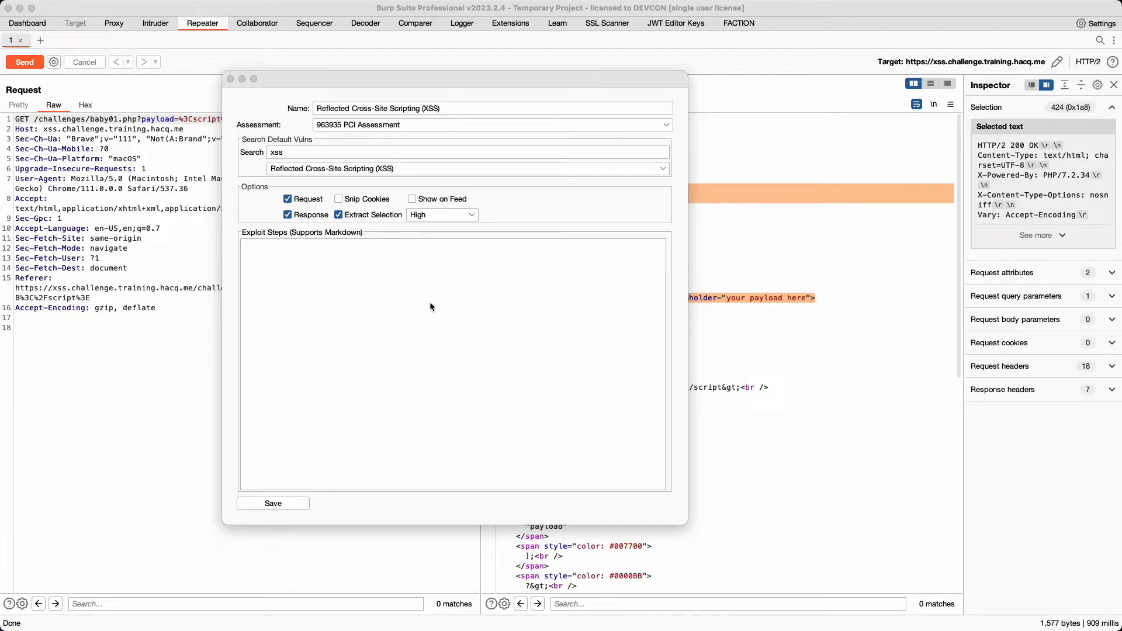
# Save the High Reflected XSS finding with 'Steps to Reproduce:' in Exploit Steps
pyautogui.write('Steps to Reproduce:')
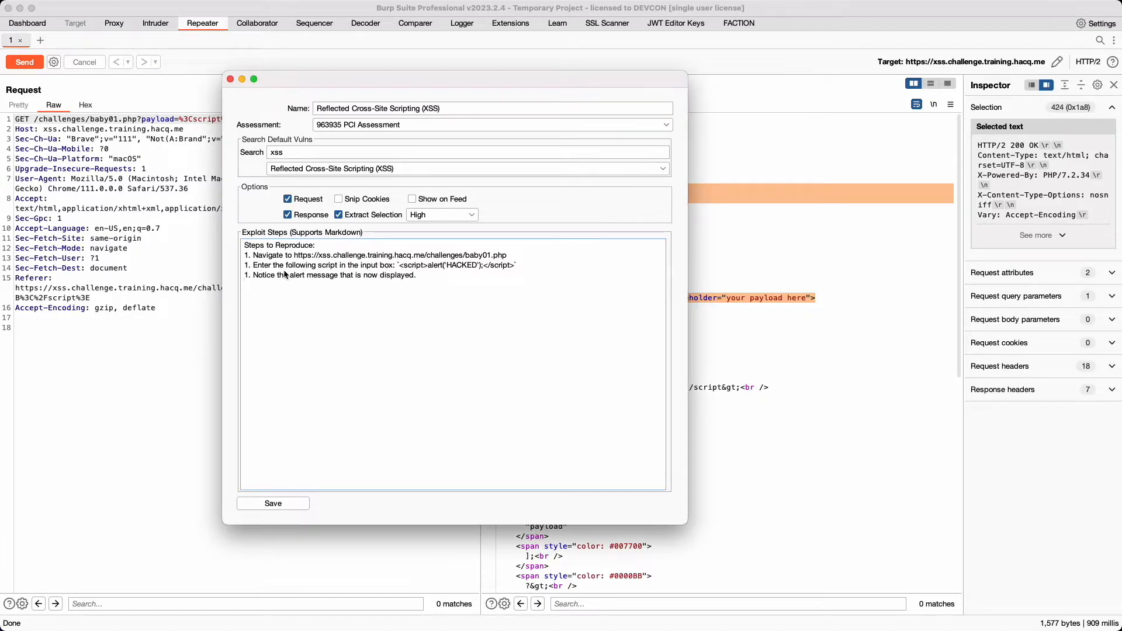
pyautogui.moveTo(470, 272)
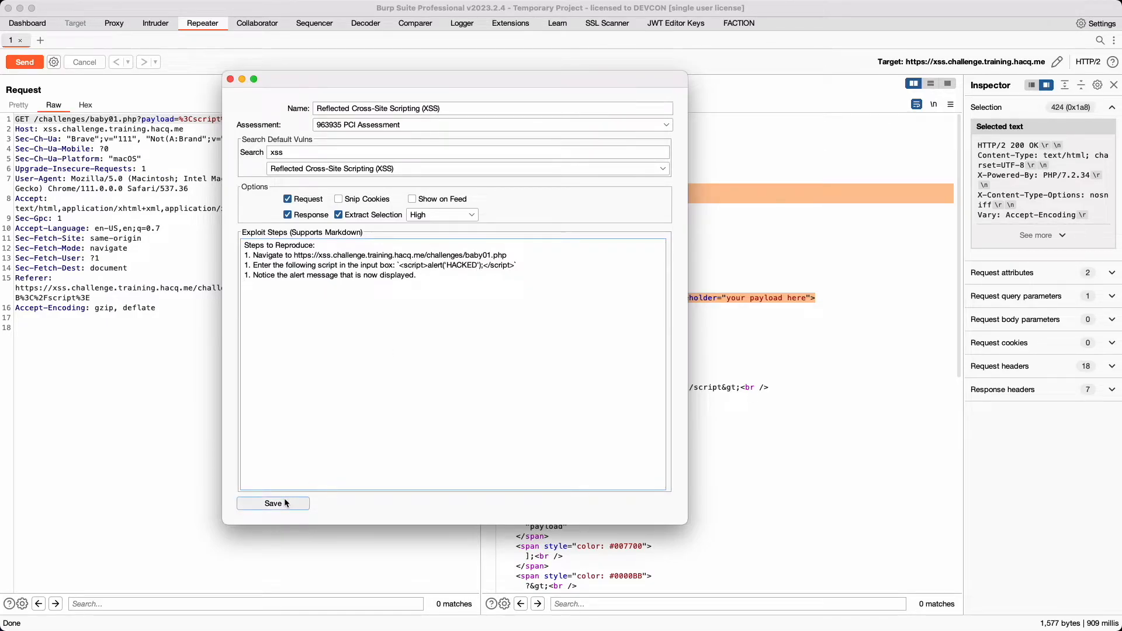
pyautogui.click(273, 504)
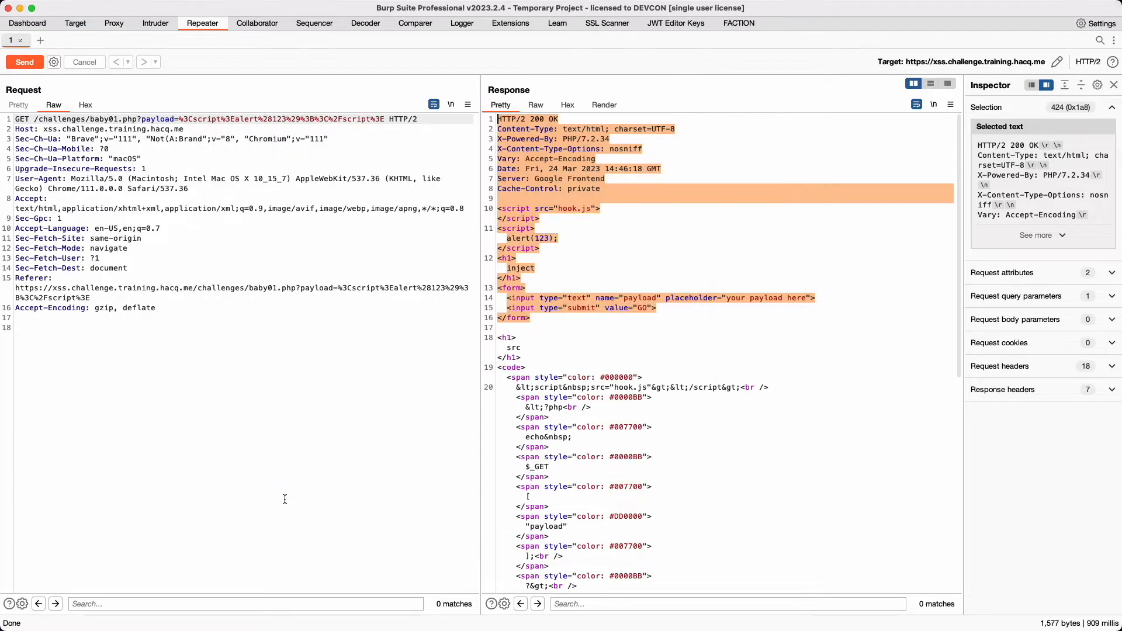
pyautogui.click(738, 22)
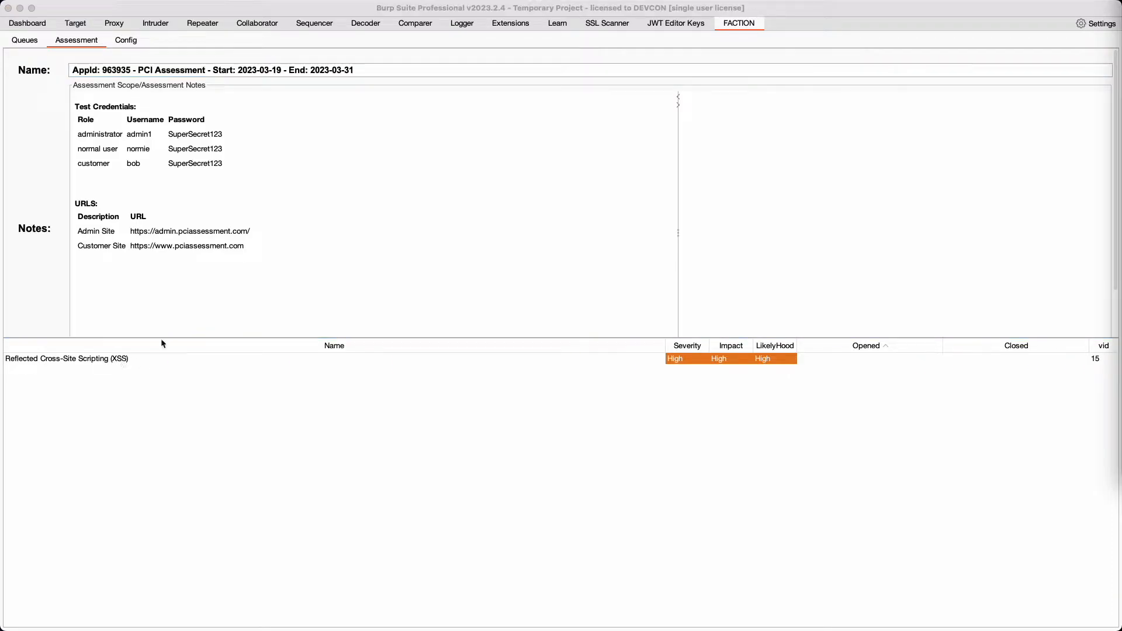
# Review the XSS finding's request and response details, then send it to Repeater
pyautogui.doubleClick(67, 358)
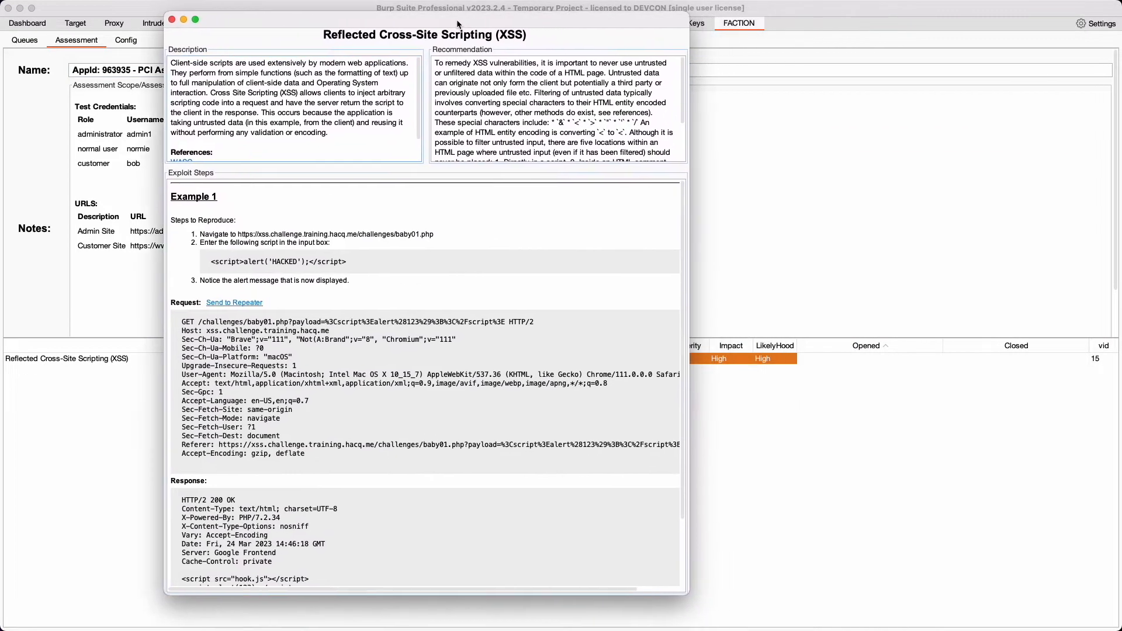
pyautogui.scroll(-3)
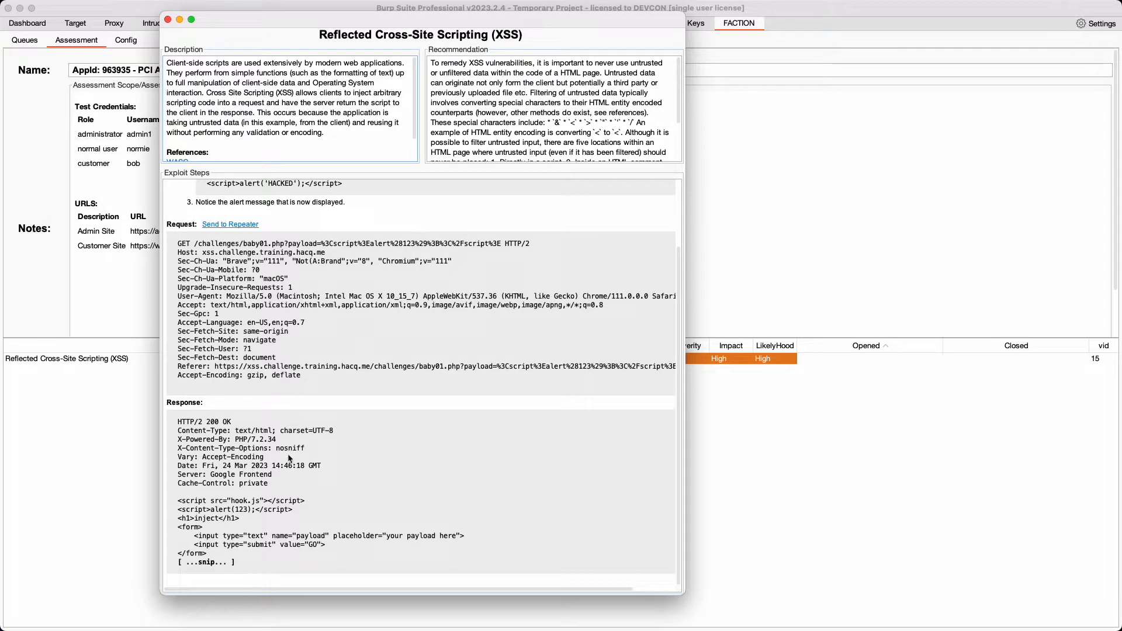
pyautogui.scroll(3)
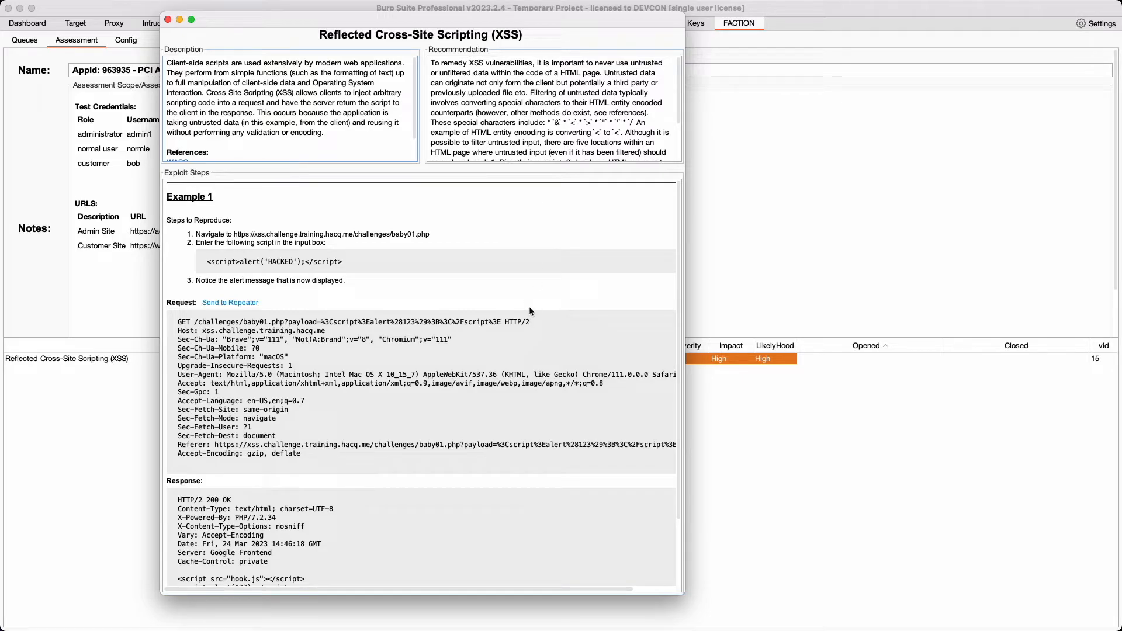
pyautogui.moveTo(193, 300)
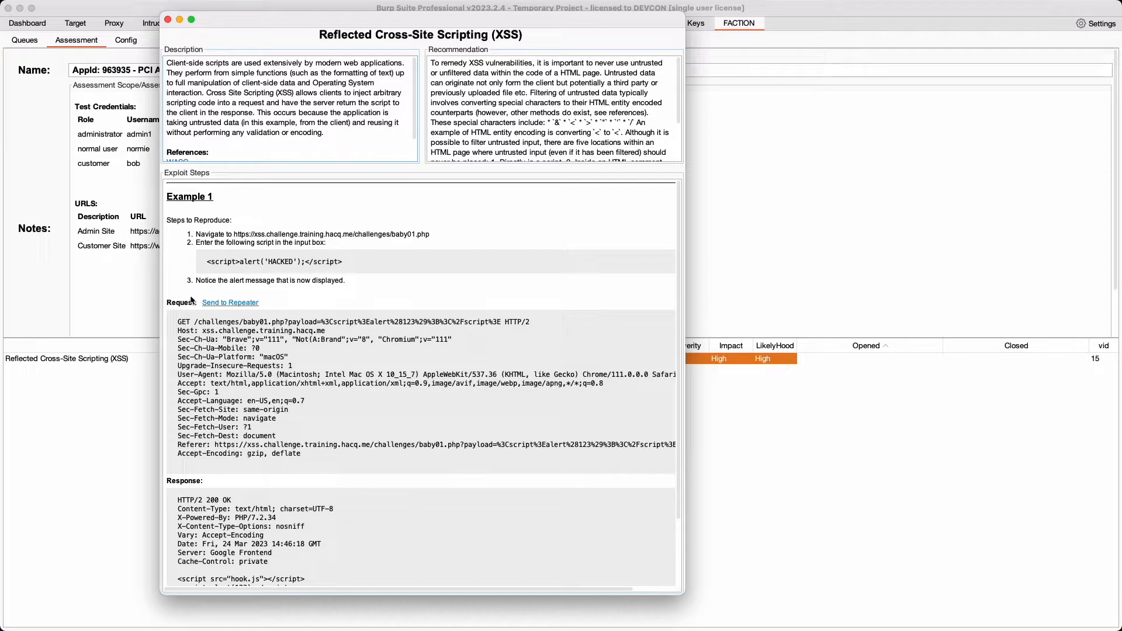
pyautogui.click(170, 20)
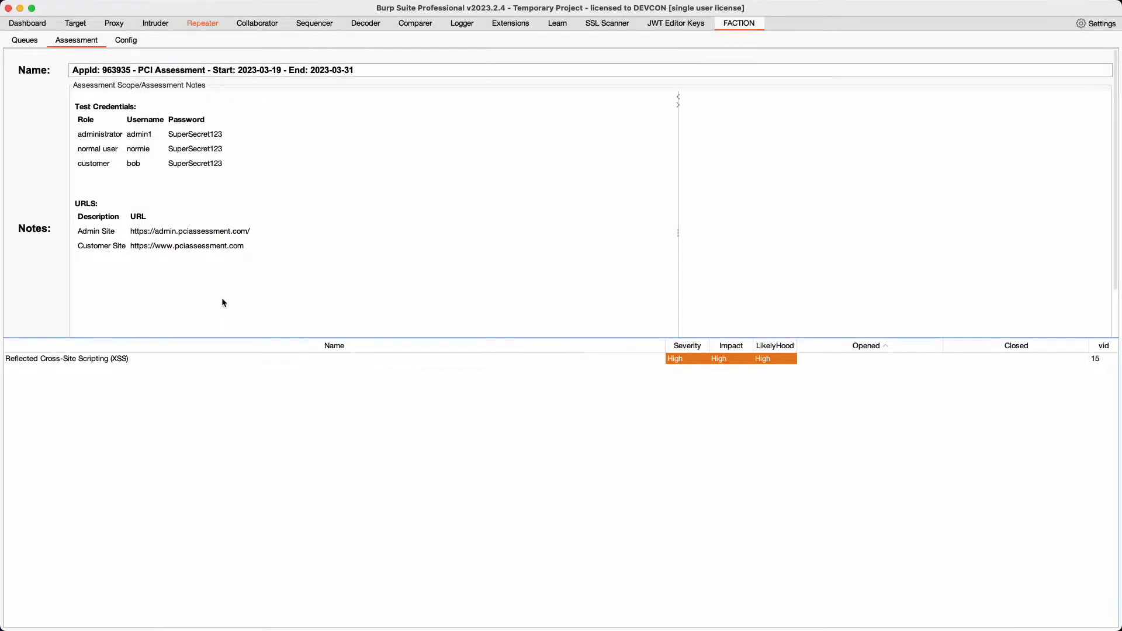
# Open the imported 'From Faction' XSS request tab in Repeater
pyautogui.click(202, 23)
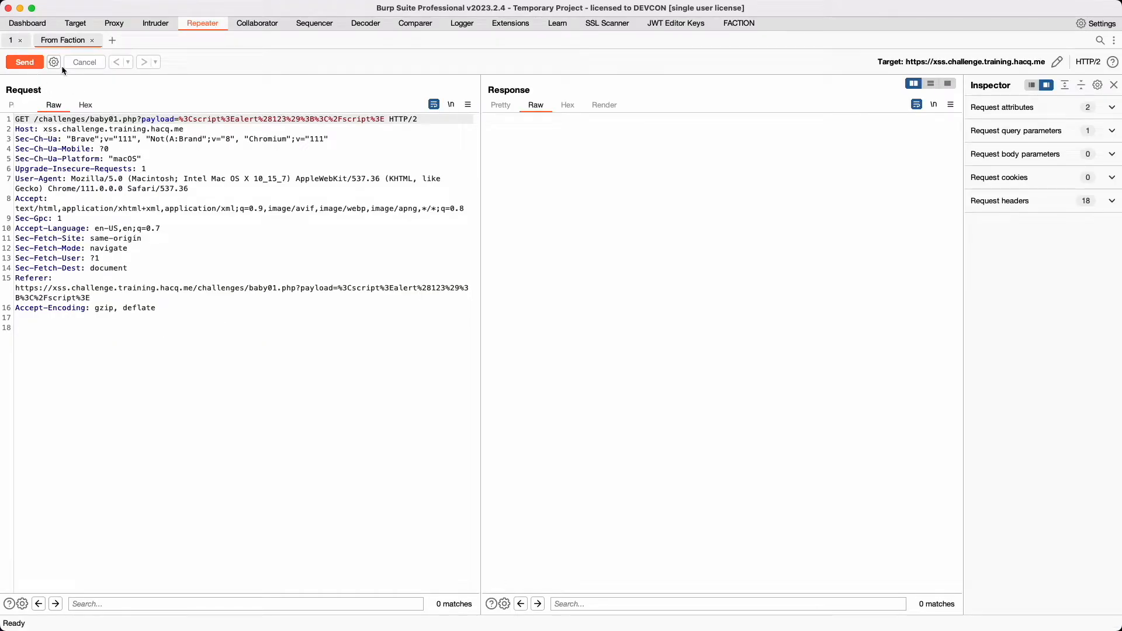
pyautogui.click(24, 61)
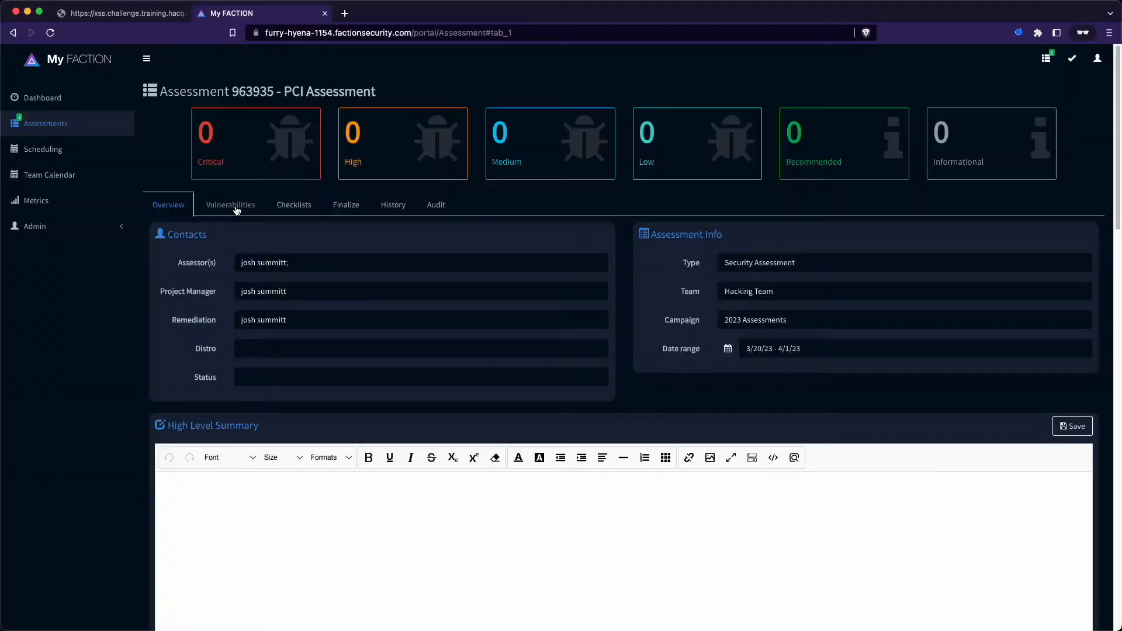
# Show Assessment 963935's Vulnerabilities list with its one High Reflected XSS finding
pyautogui.click(230, 204)
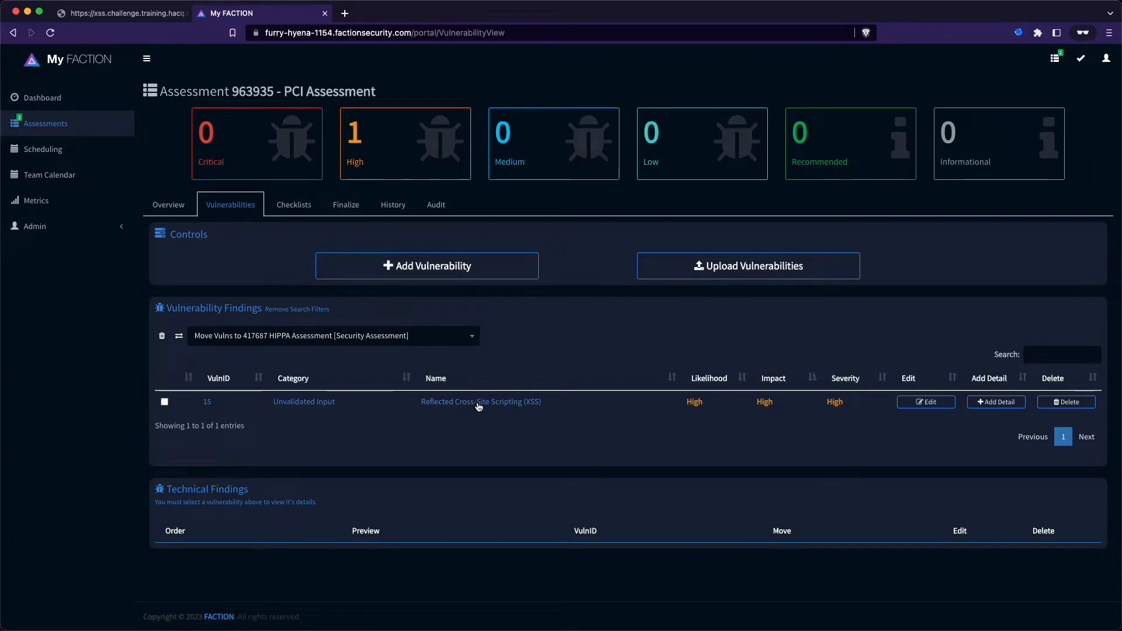
pyautogui.moveTo(947, 414)
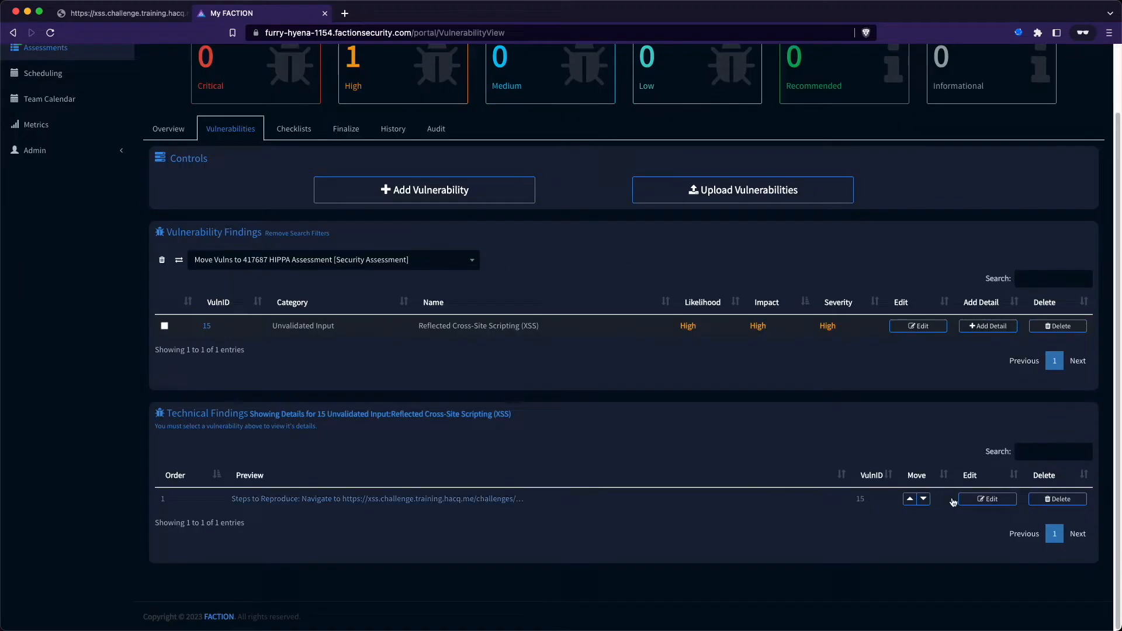
pyautogui.click(987, 500)
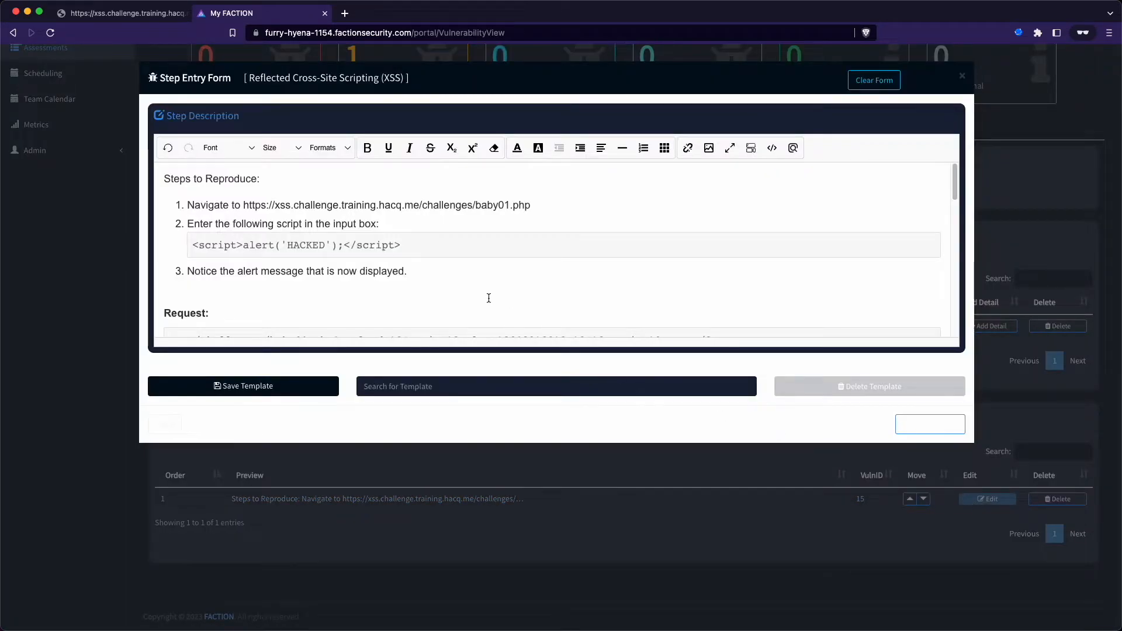
pyautogui.scroll(-3)
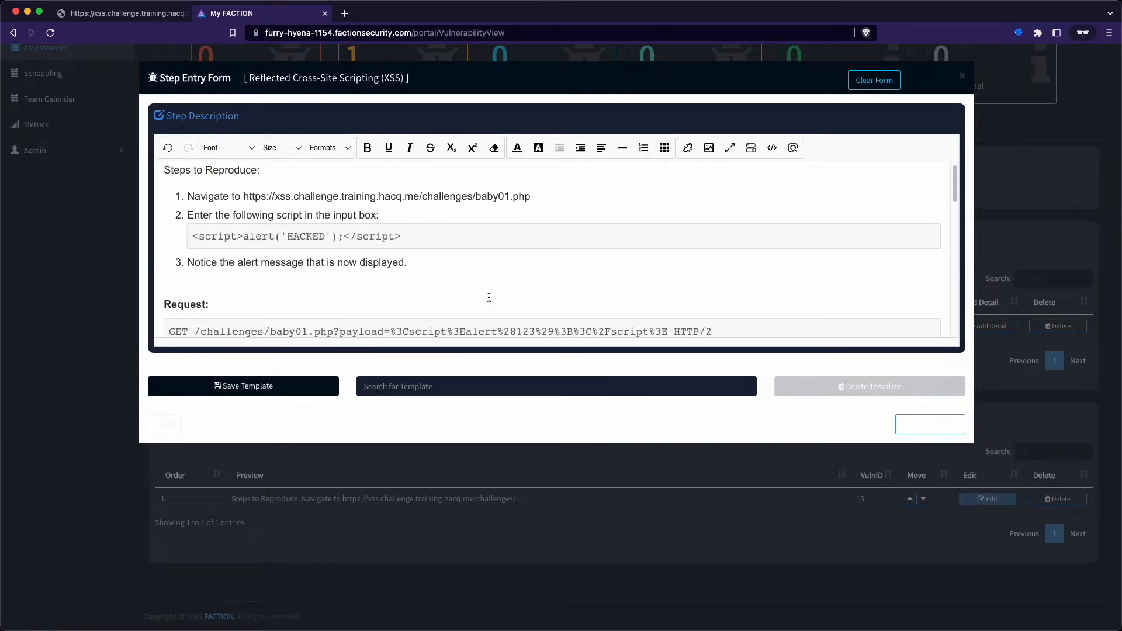
pyautogui.moveTo(146, 36)
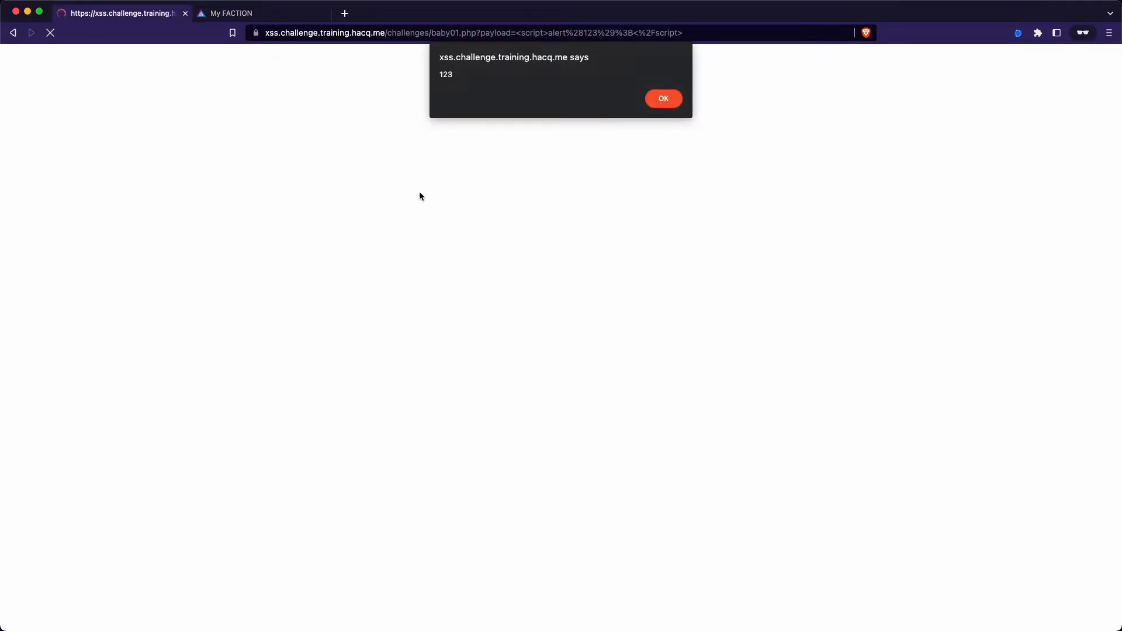
pyautogui.click(231, 13)
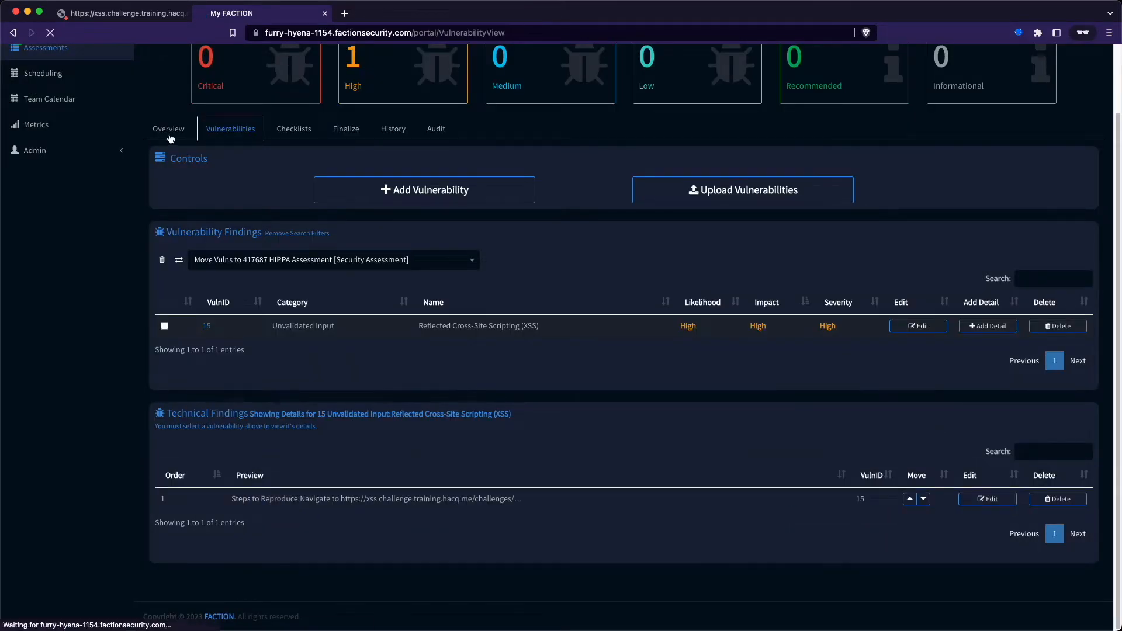
# Overwrite the High Level Summary with the Default High Level Summary template
pyautogui.click(169, 128)
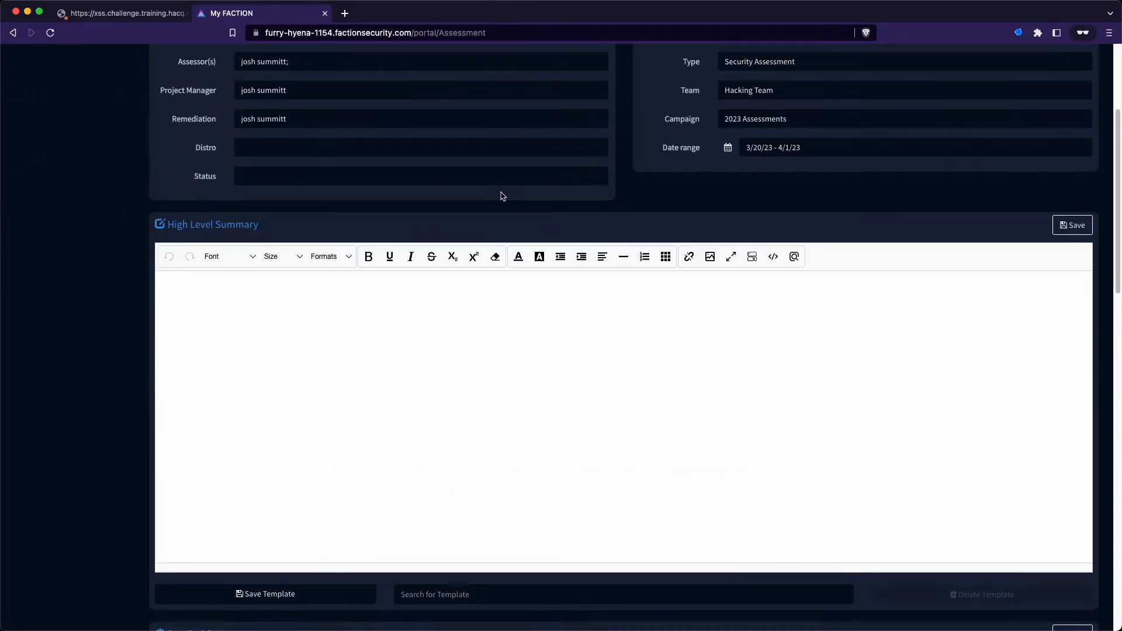
pyautogui.scroll(-3)
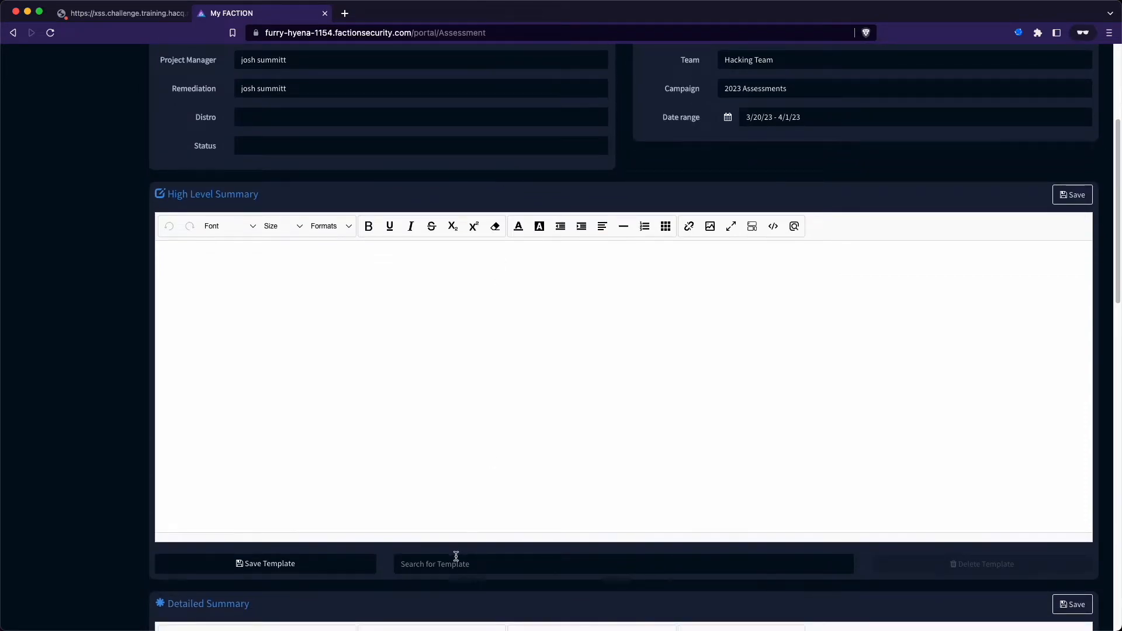
pyautogui.write('def')
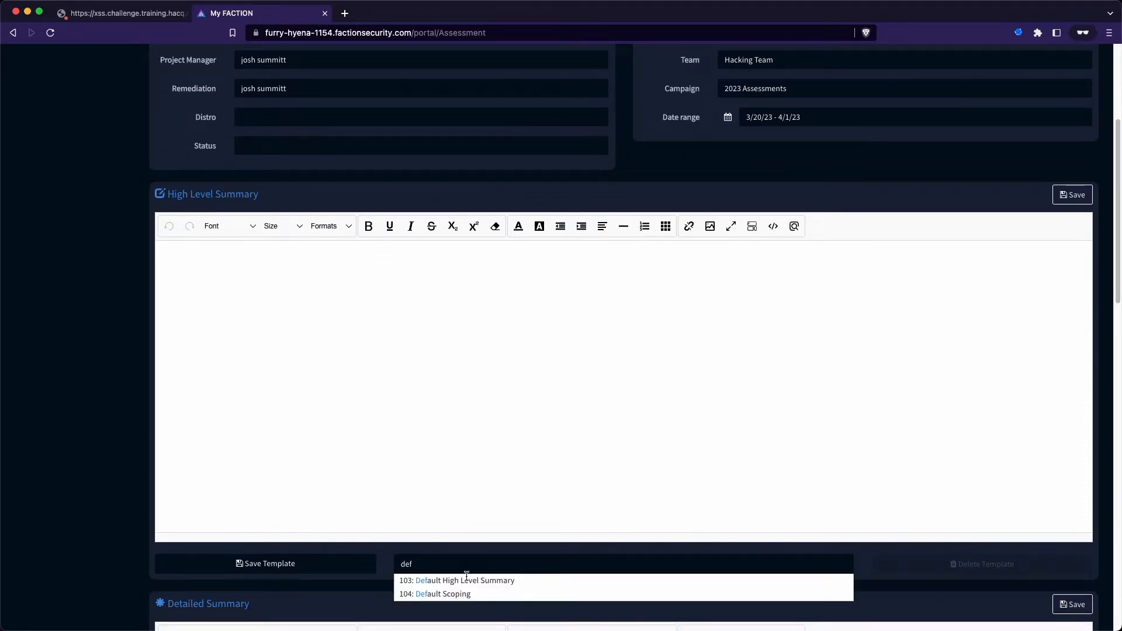
pyautogui.click(466, 580)
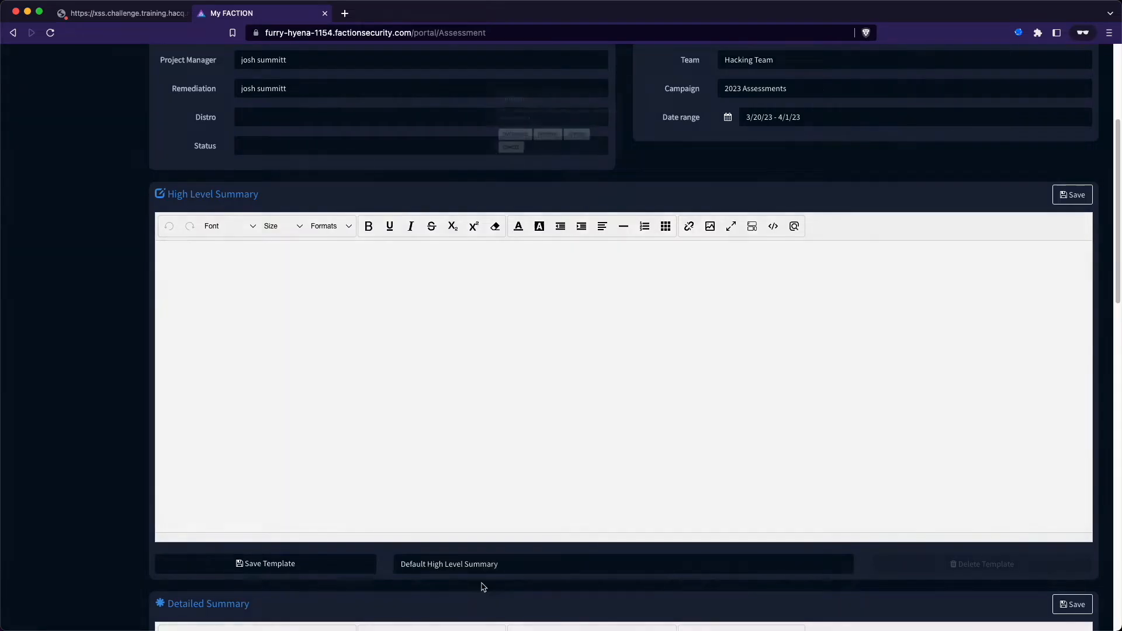
pyautogui.click(449, 563)
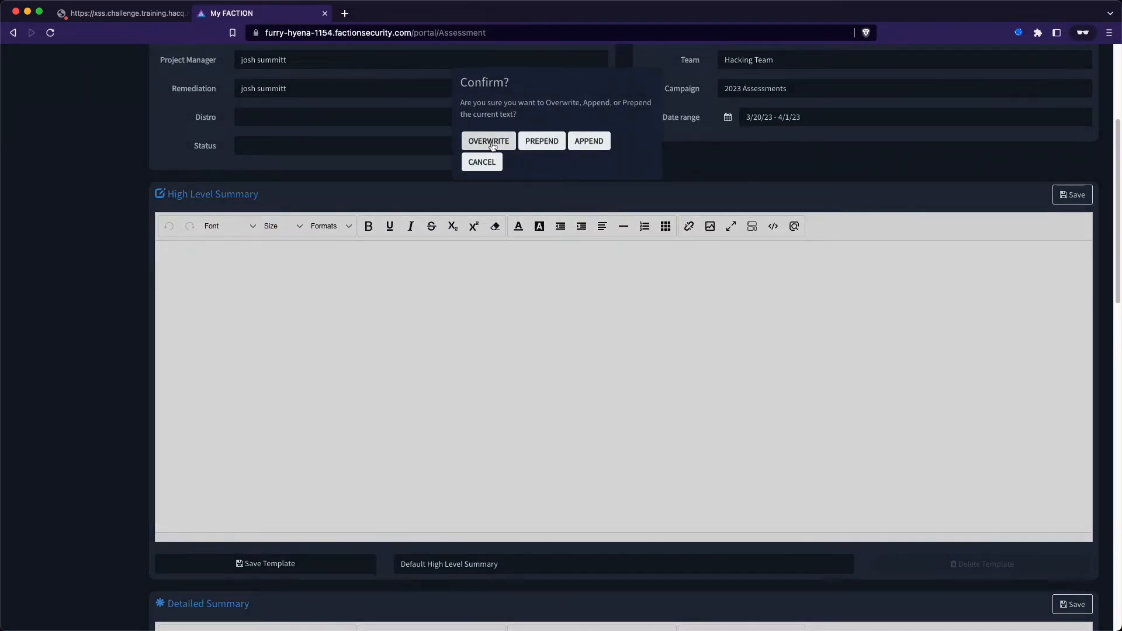
pyautogui.click(488, 141)
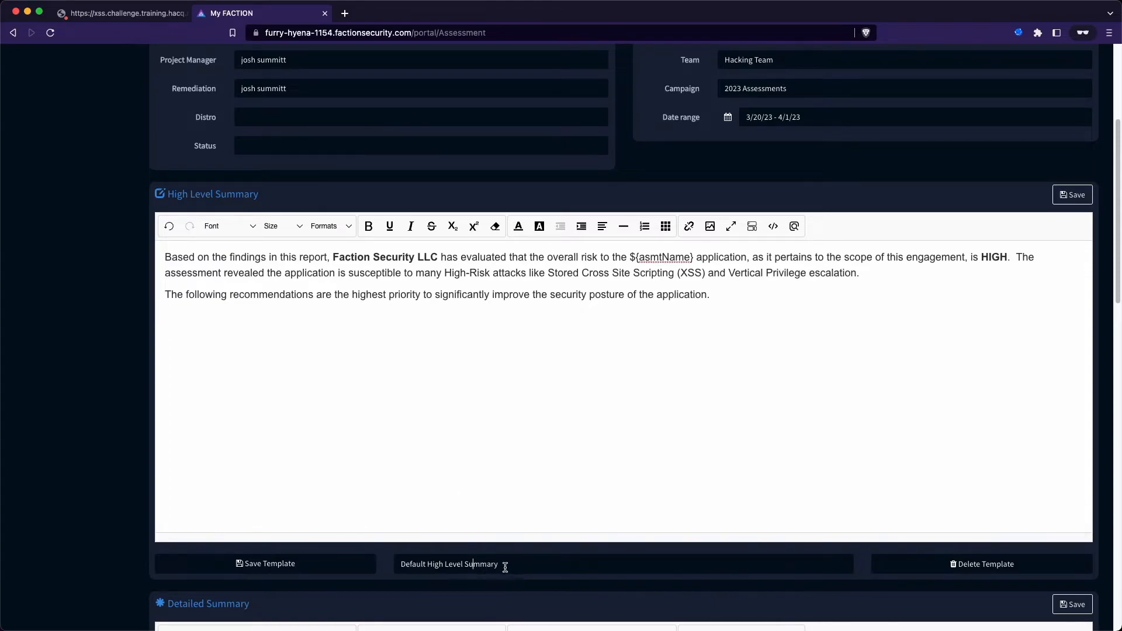
# Append the Implement Input Sanitization and Output Encoding template to the summary
pyautogui.doubleClick(450, 564)
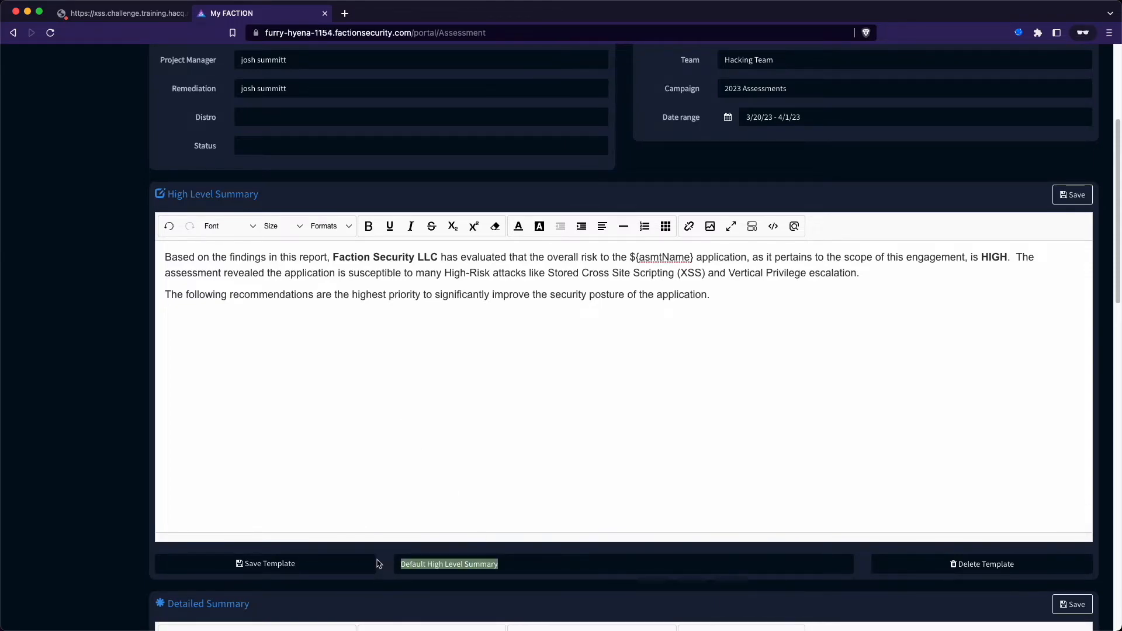
pyautogui.write('inp')
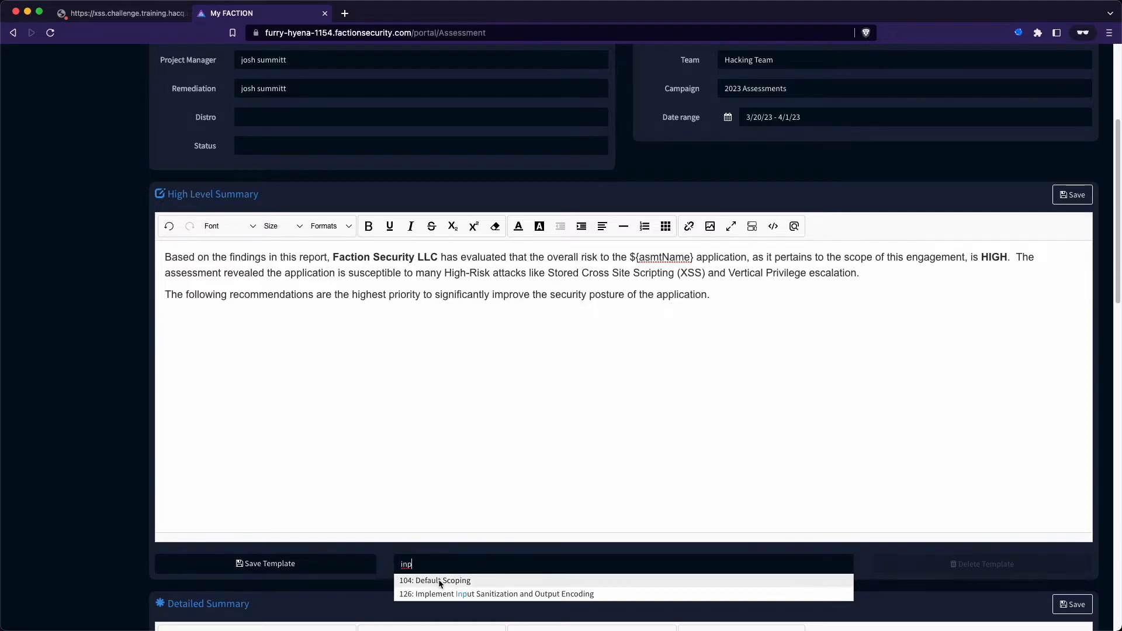
pyautogui.click(504, 594)
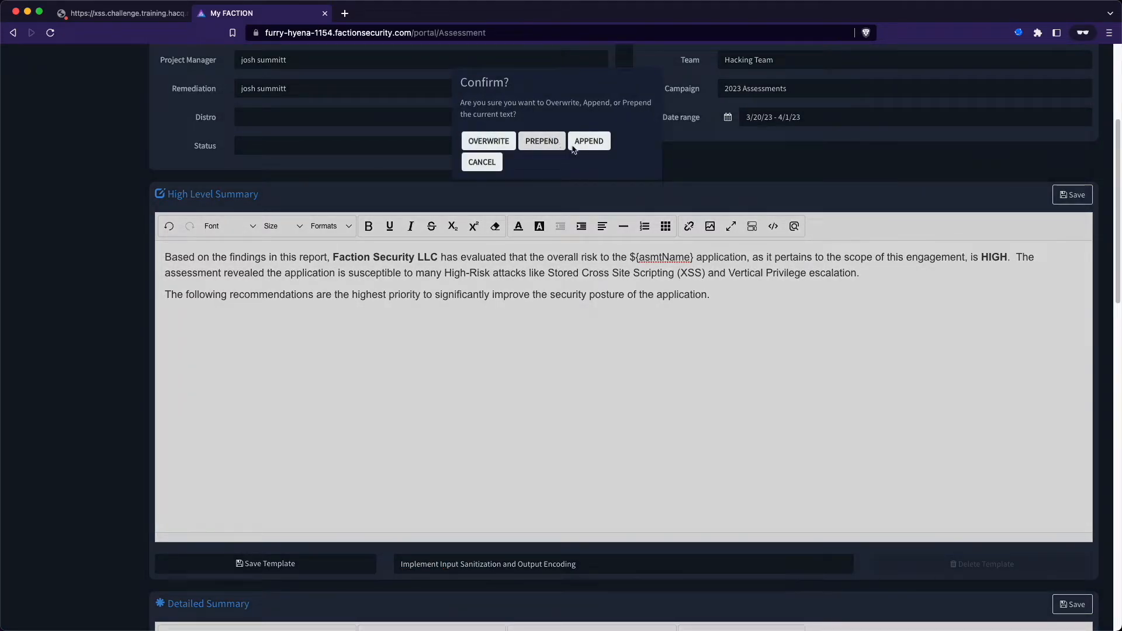
pyautogui.click(589, 140)
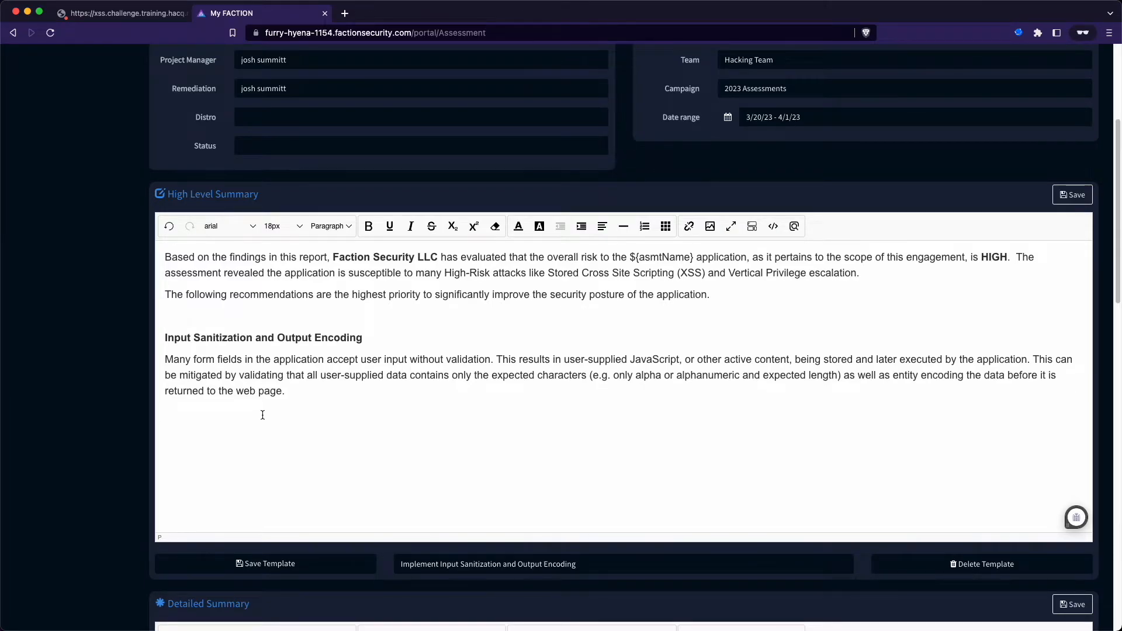
# Overwrite the Detailed Summary with the '104: Default Scoping' template text
pyautogui.scroll(-3)
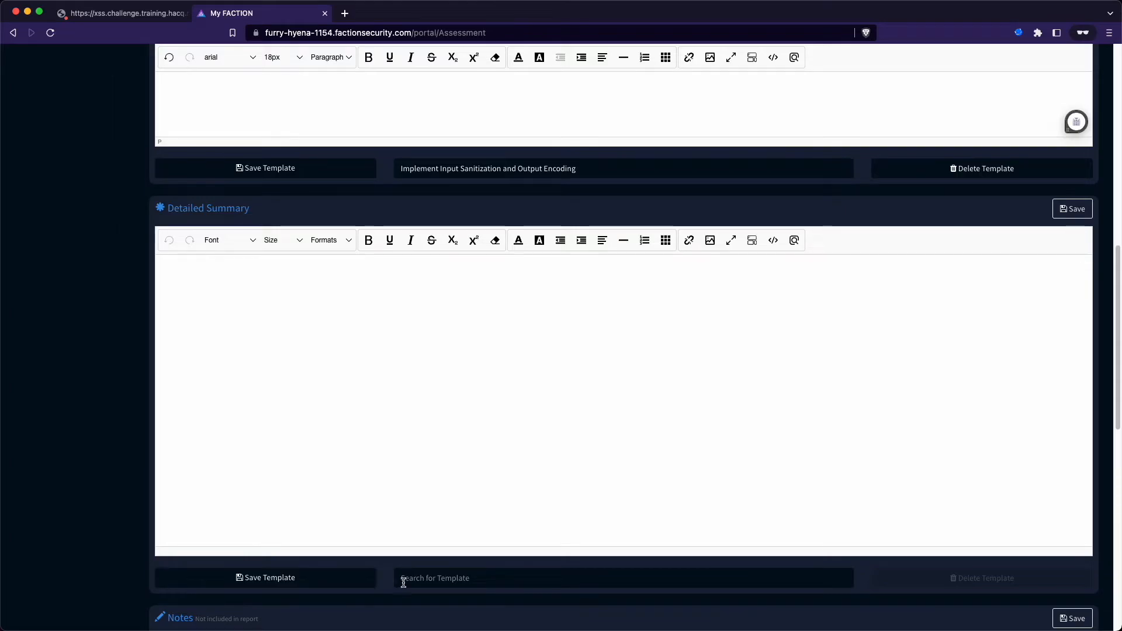
pyautogui.write('d')
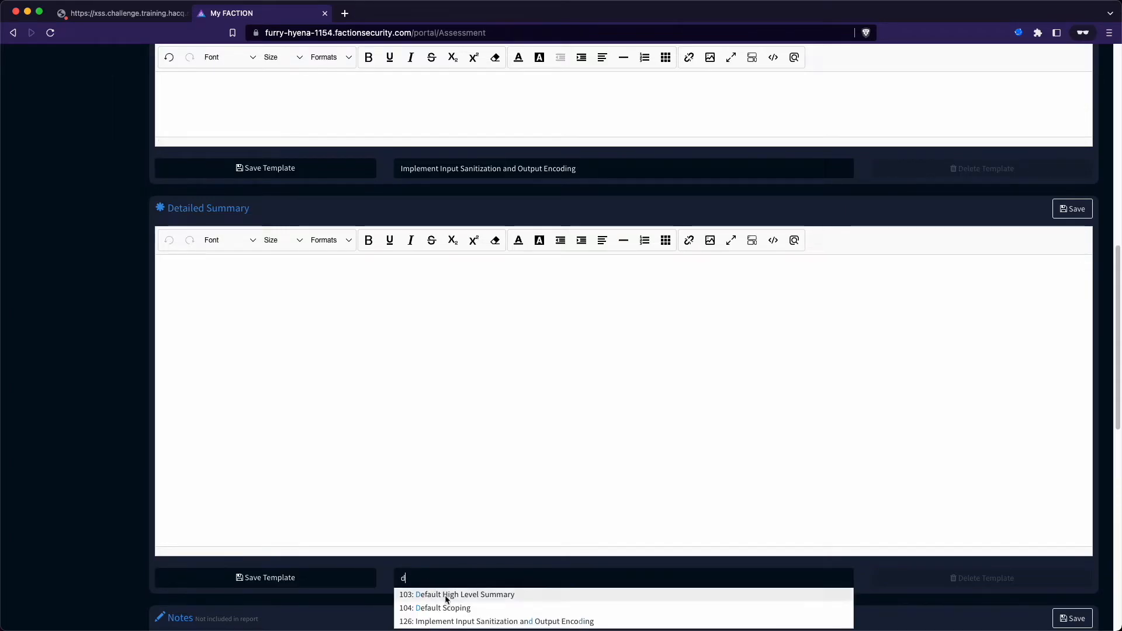
pyautogui.click(440, 607)
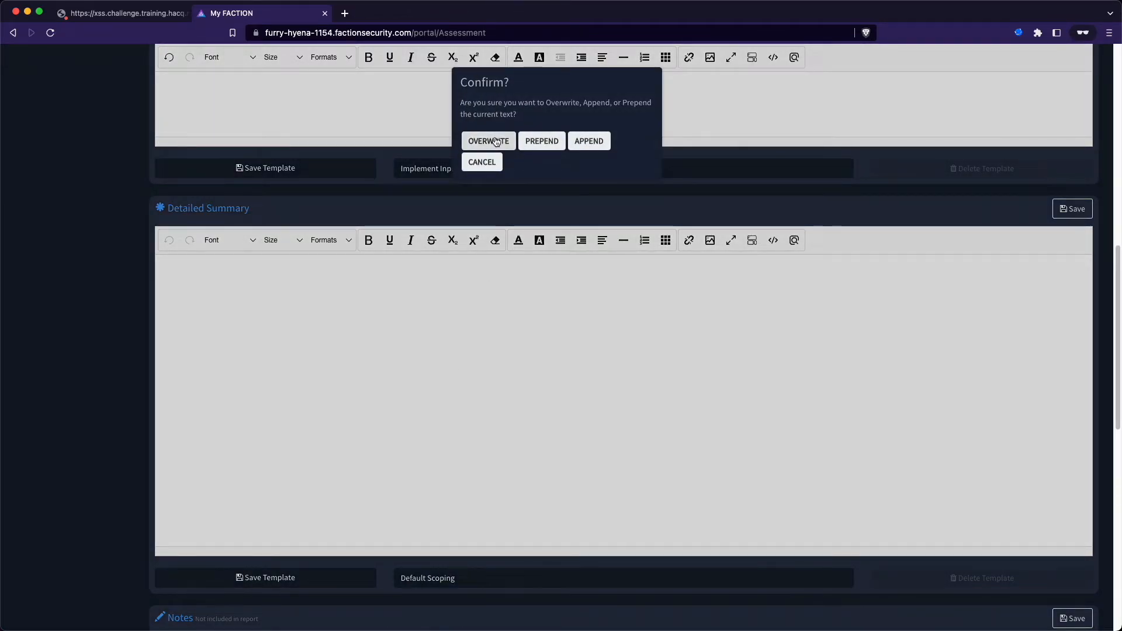
pyautogui.click(489, 141)
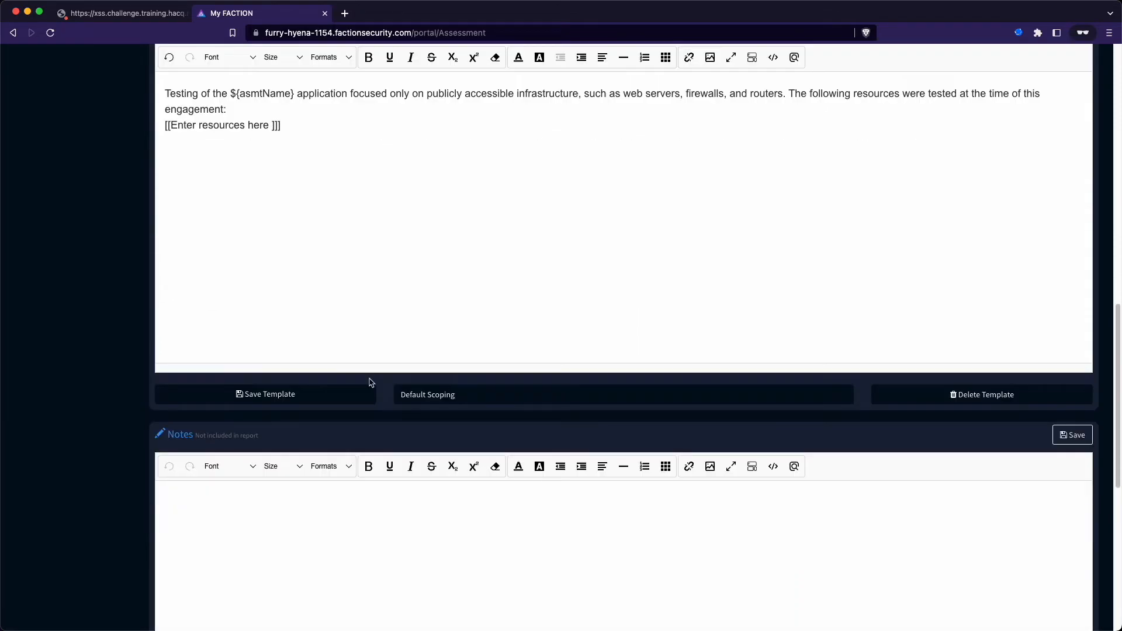
# Select the engagement URL notes text under Engagement Info
pyautogui.scroll(-3)
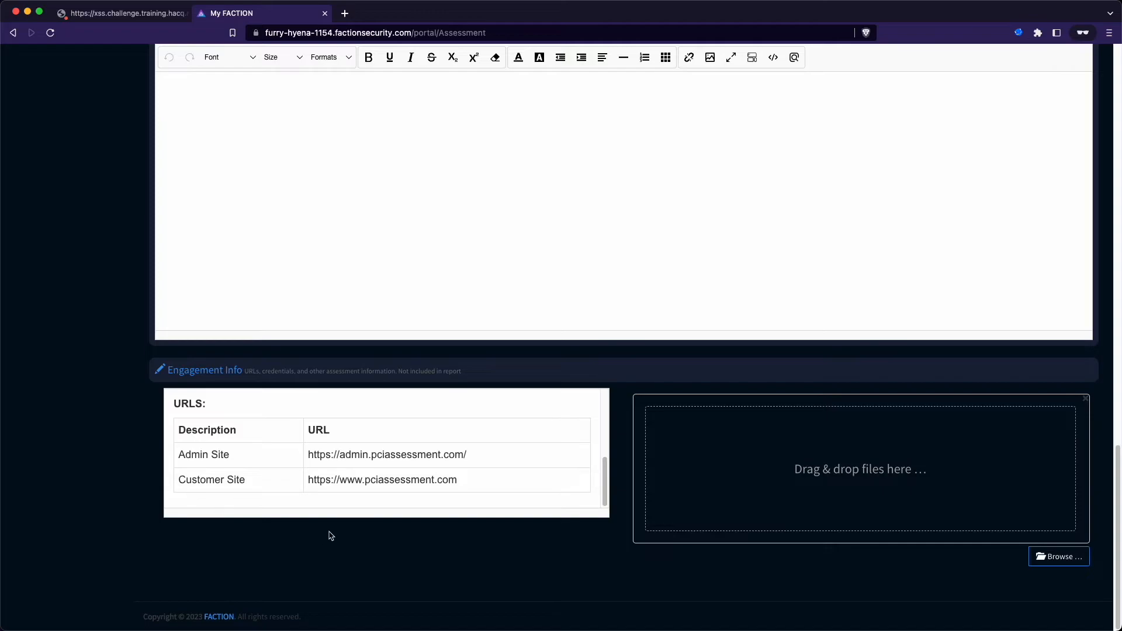
pyautogui.click(177, 403)
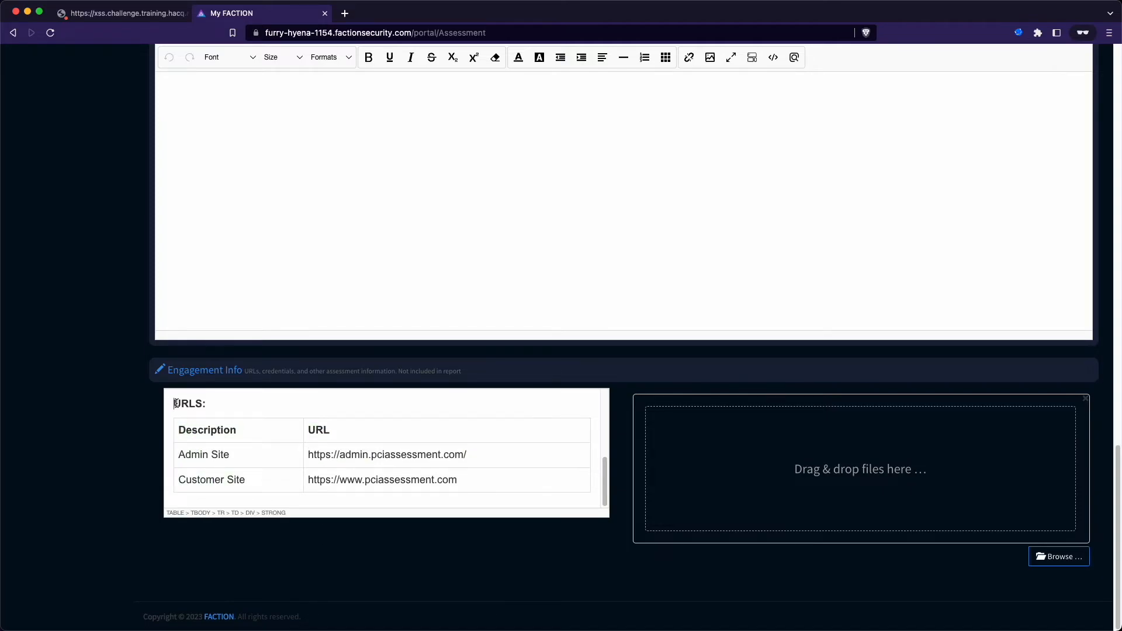
pyautogui.moveTo(173, 402); pyautogui.dragTo(458, 487)
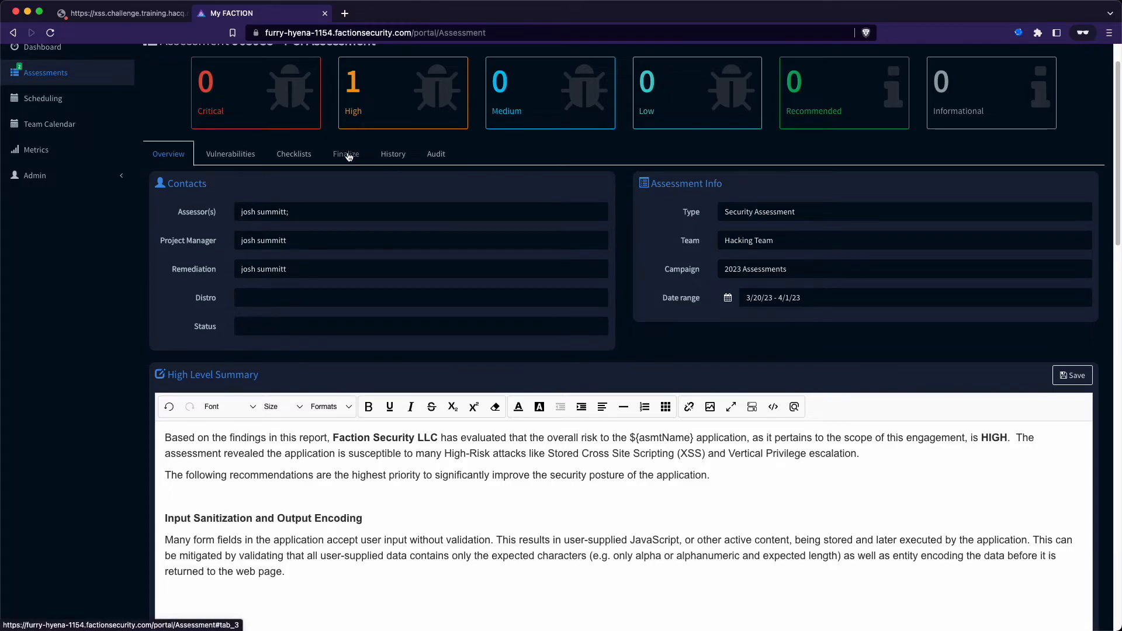
# Queue a new report generation for the assessment from the Finalize page
pyautogui.click(346, 154)
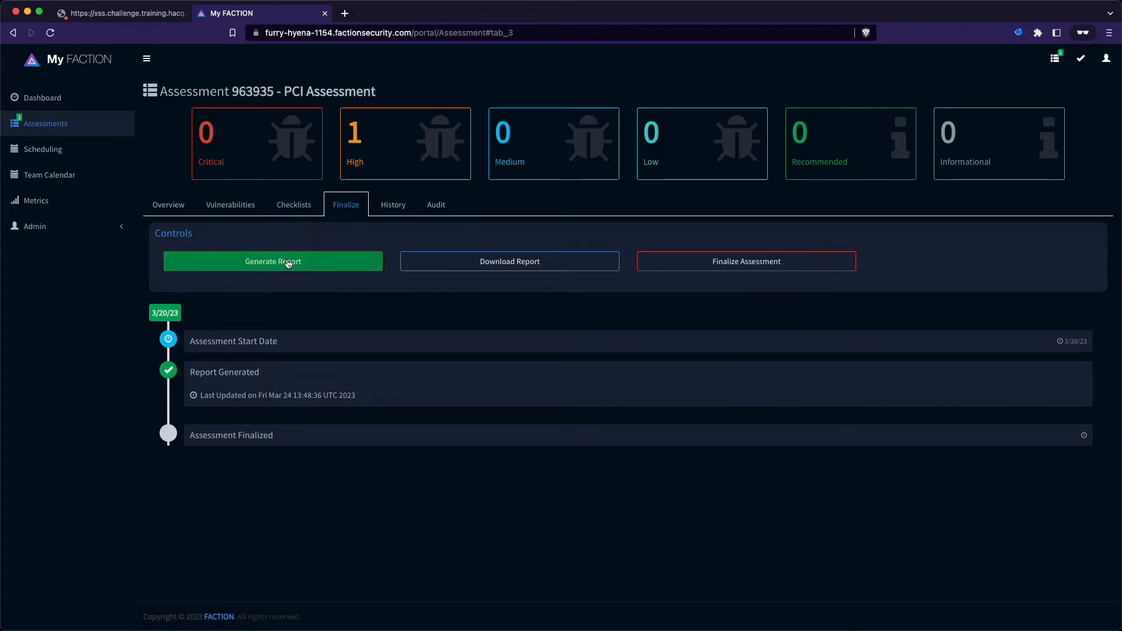
pyautogui.click(273, 262)
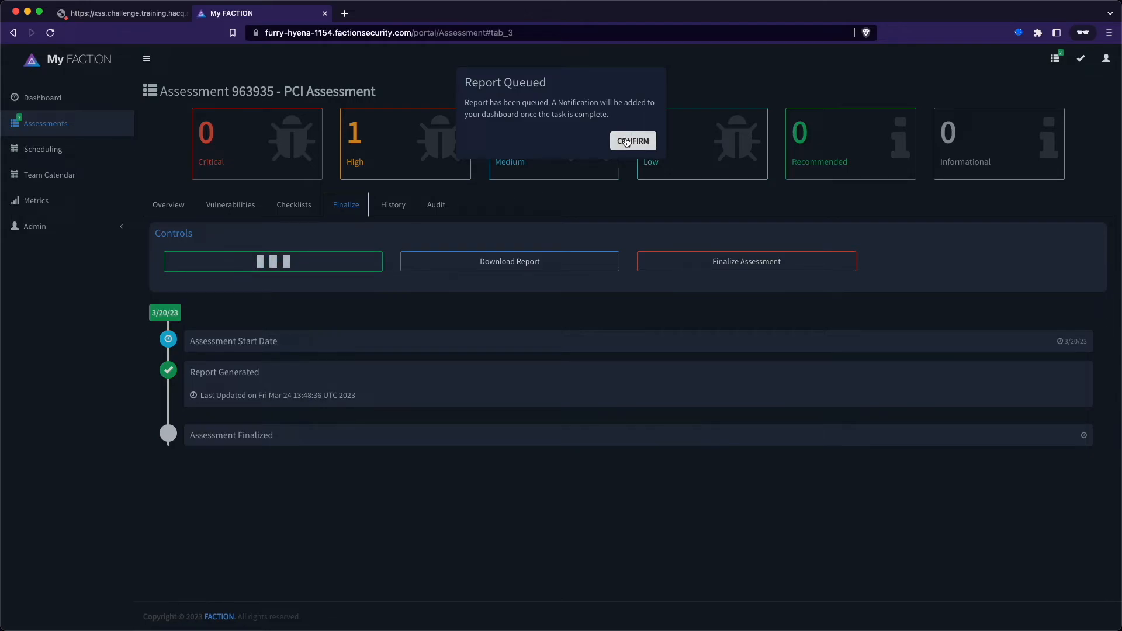
pyautogui.click(633, 141)
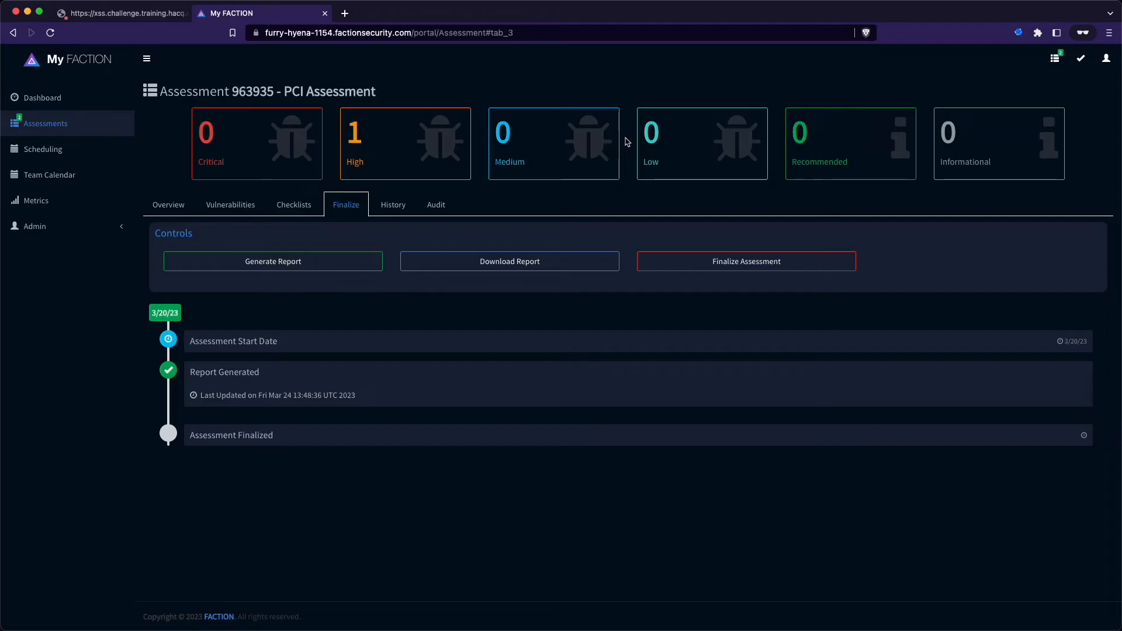
pyautogui.moveTo(67, 36)
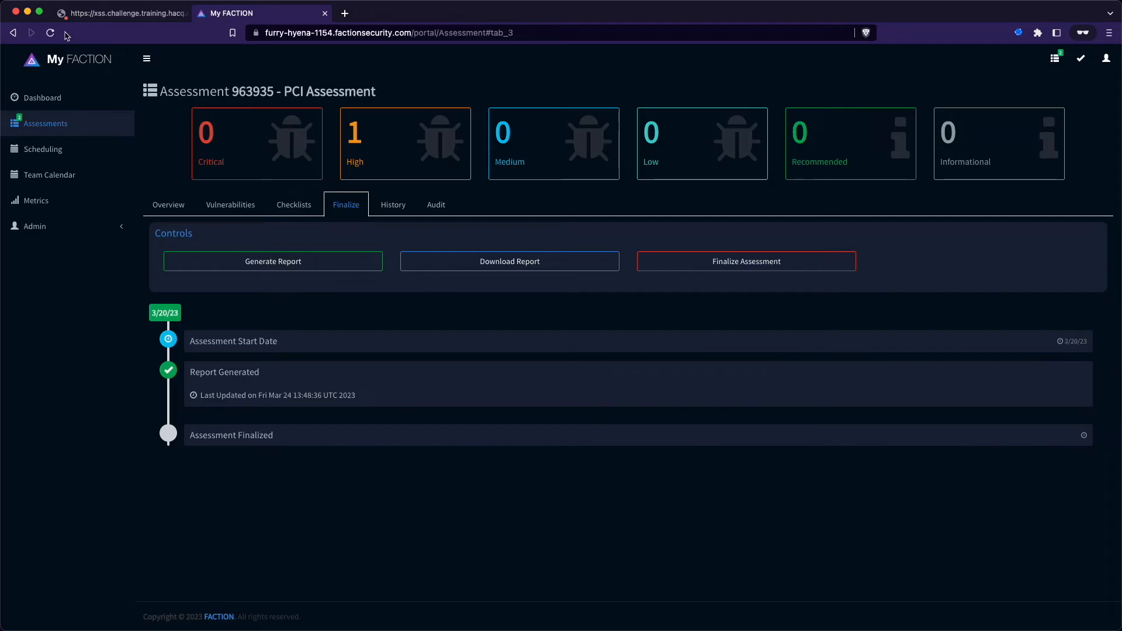
# Reload the page, then download and open the newly generated Word report
pyautogui.click(50, 32)
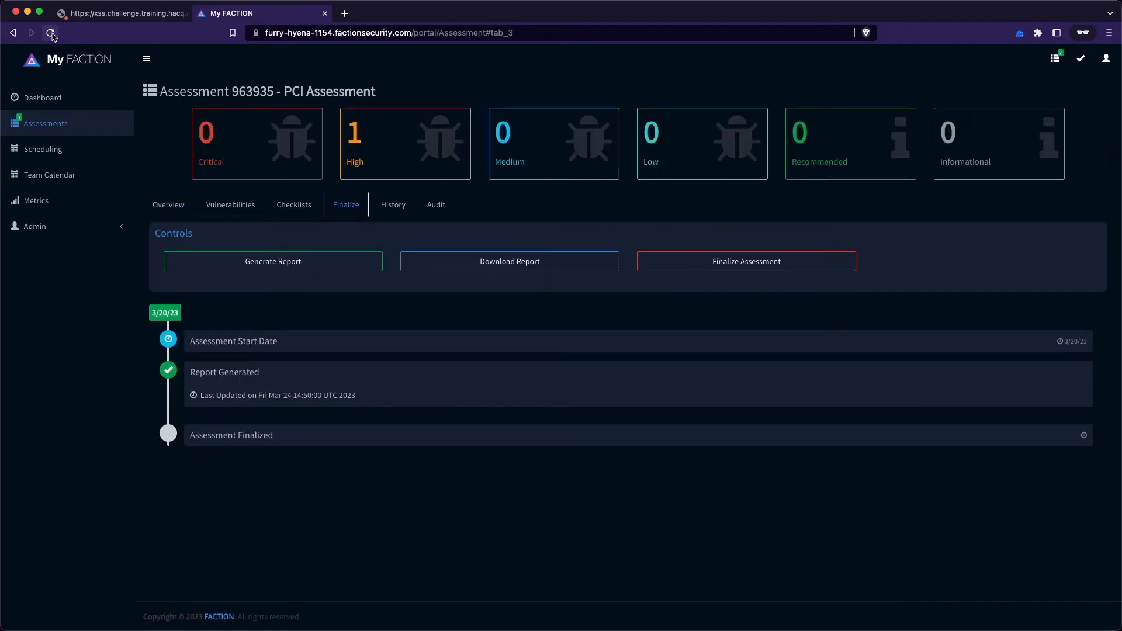
pyautogui.click(509, 261)
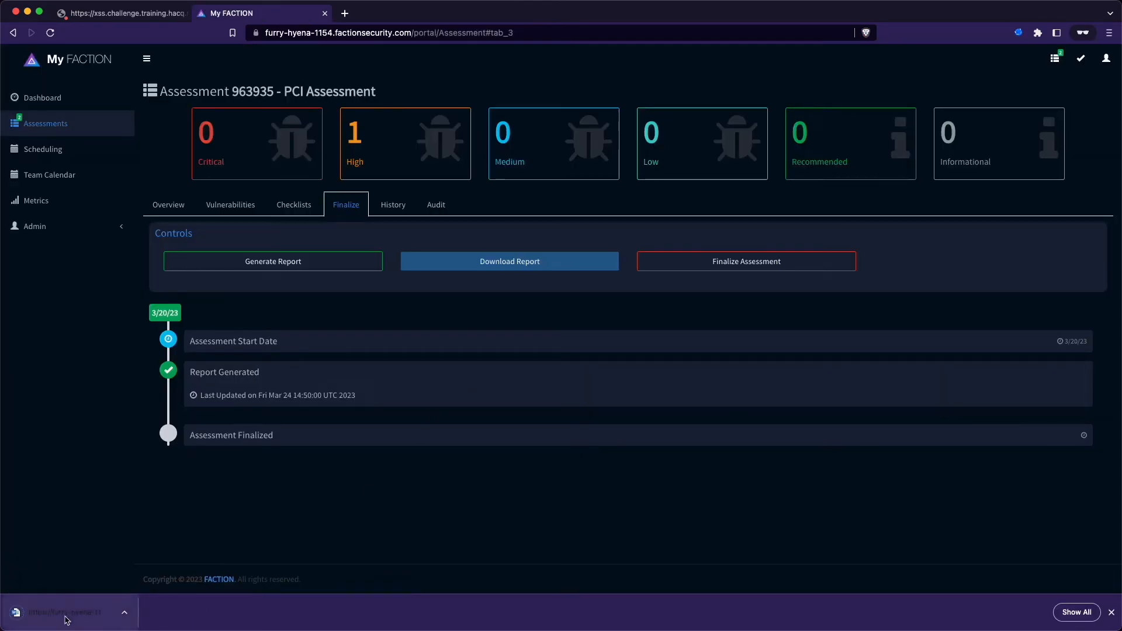
pyautogui.click(510, 261)
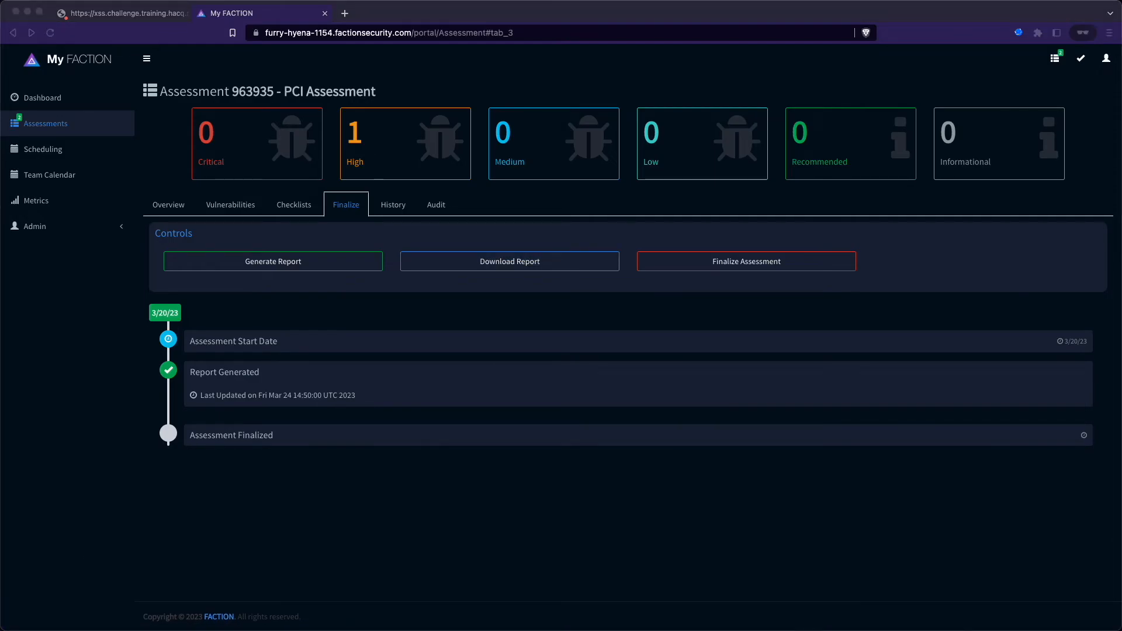
# Read the report's Executive Summary and highlight the sentence stating HIGH overall risk
pyautogui.click(509, 261)
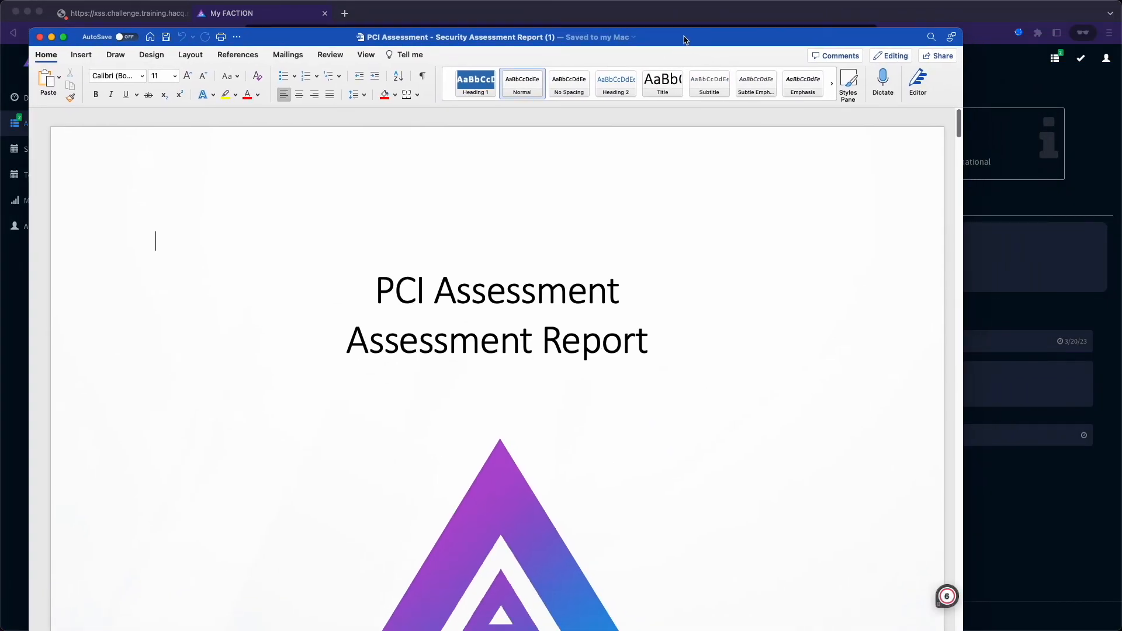
pyautogui.scroll(-3)
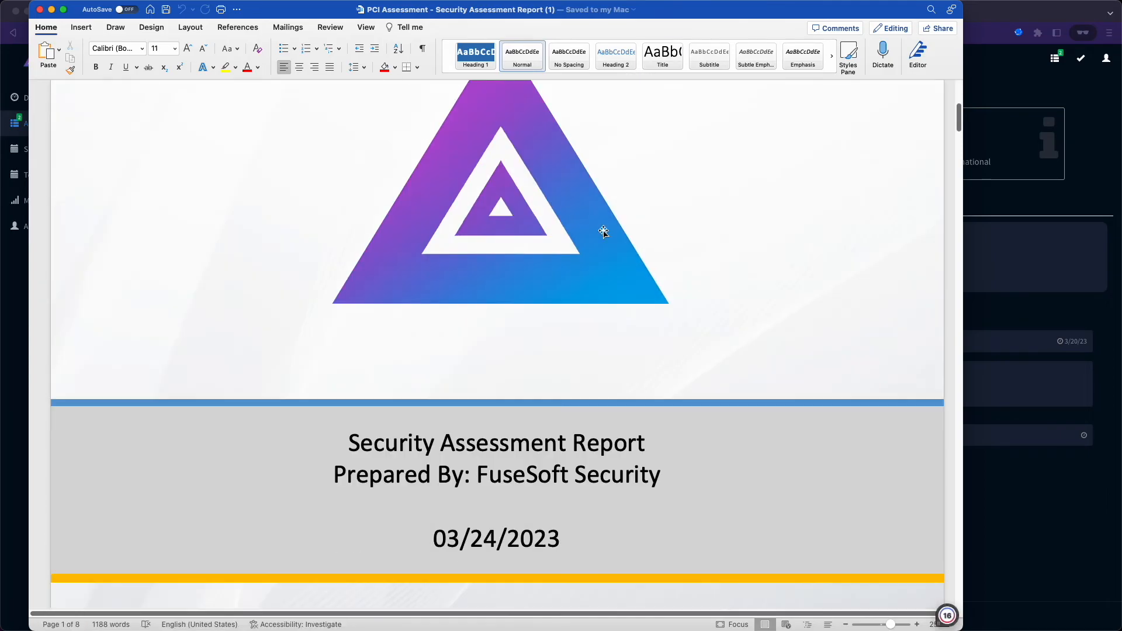
pyautogui.scroll(-3)
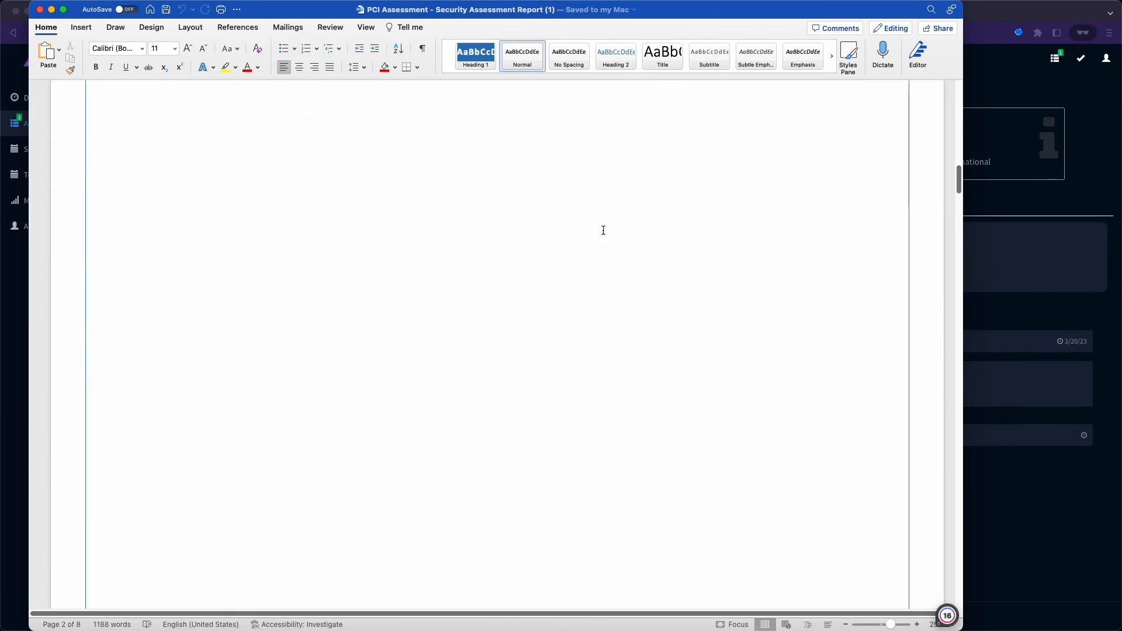
pyautogui.scroll(-3)
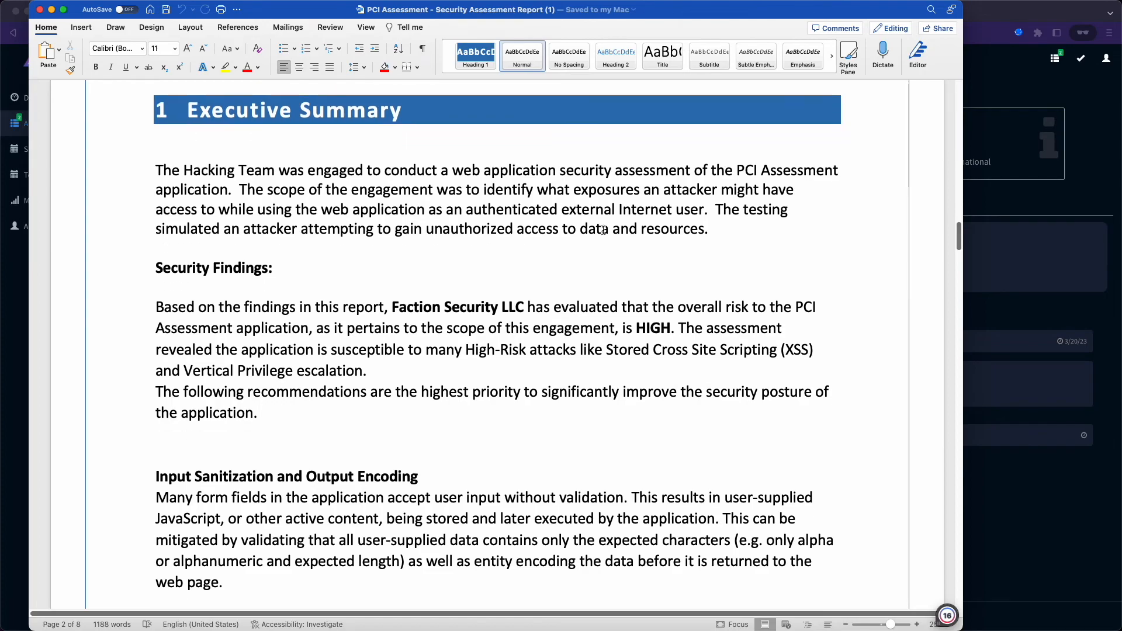
pyautogui.scroll(-3)
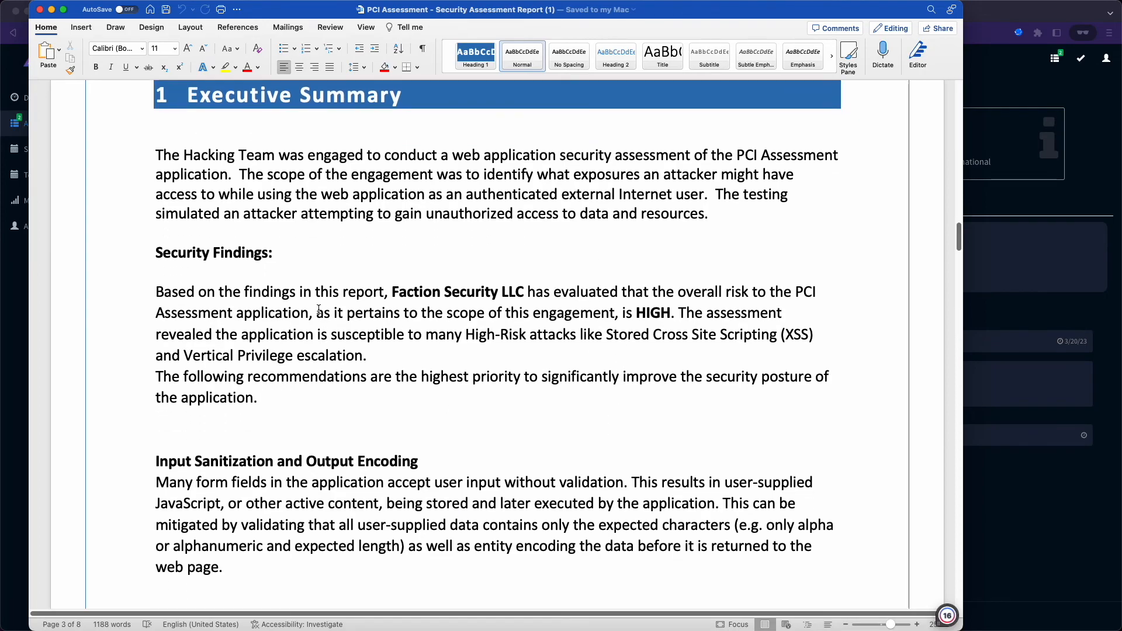
pyautogui.scroll(-3)
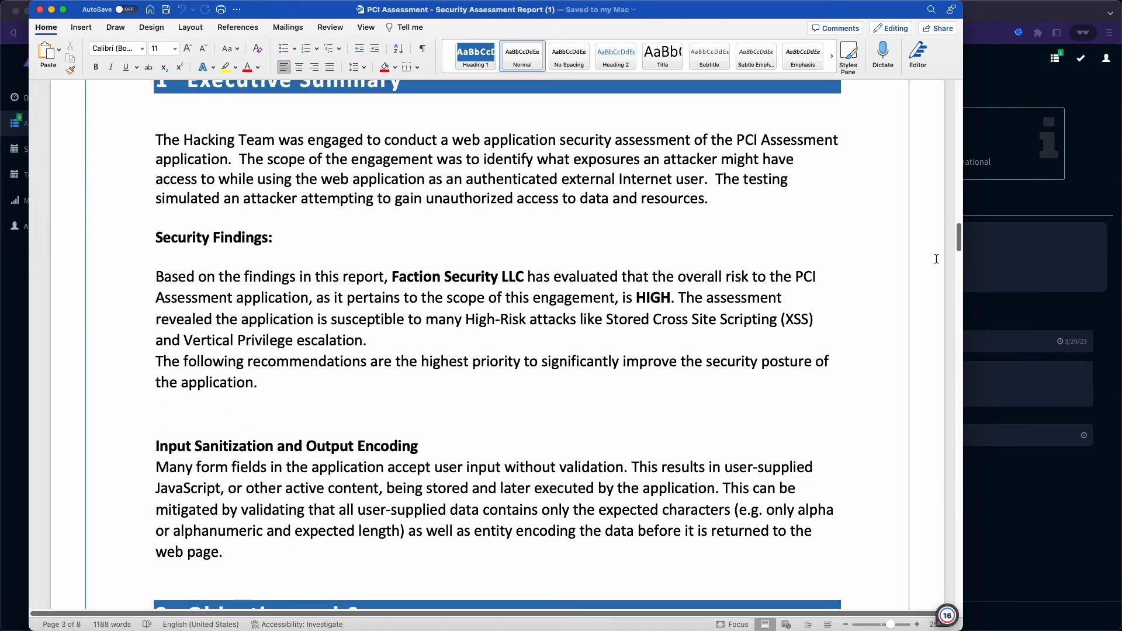
pyautogui.moveTo(793, 276); pyautogui.dragTo(801, 298)
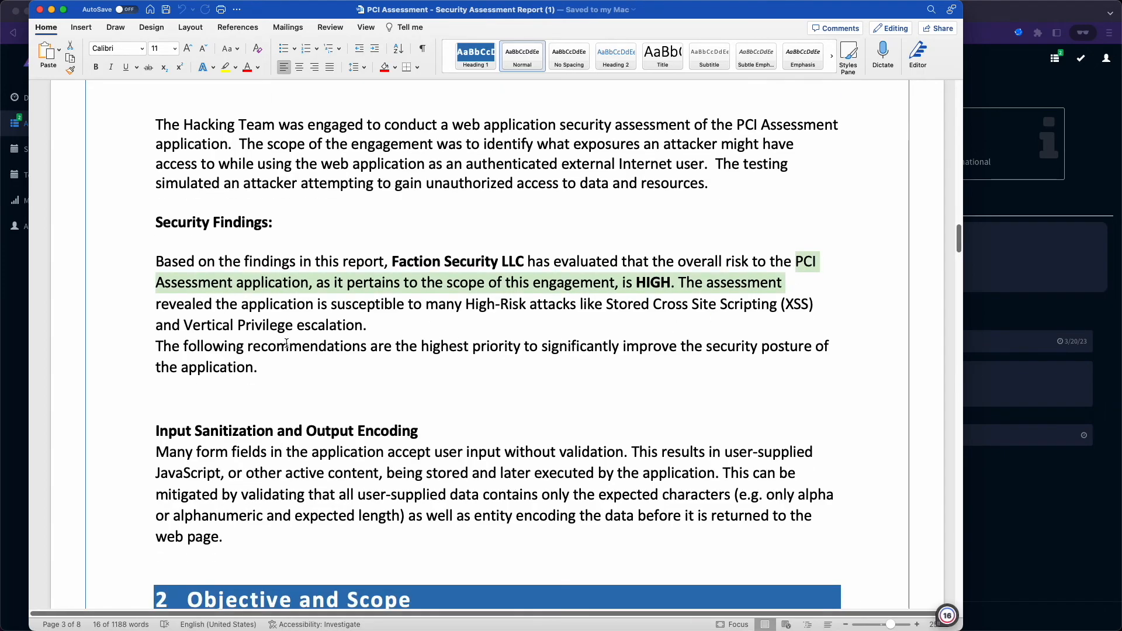
# Scroll through the Objective and Scope and the XSS finding sections
pyautogui.scroll(-3)
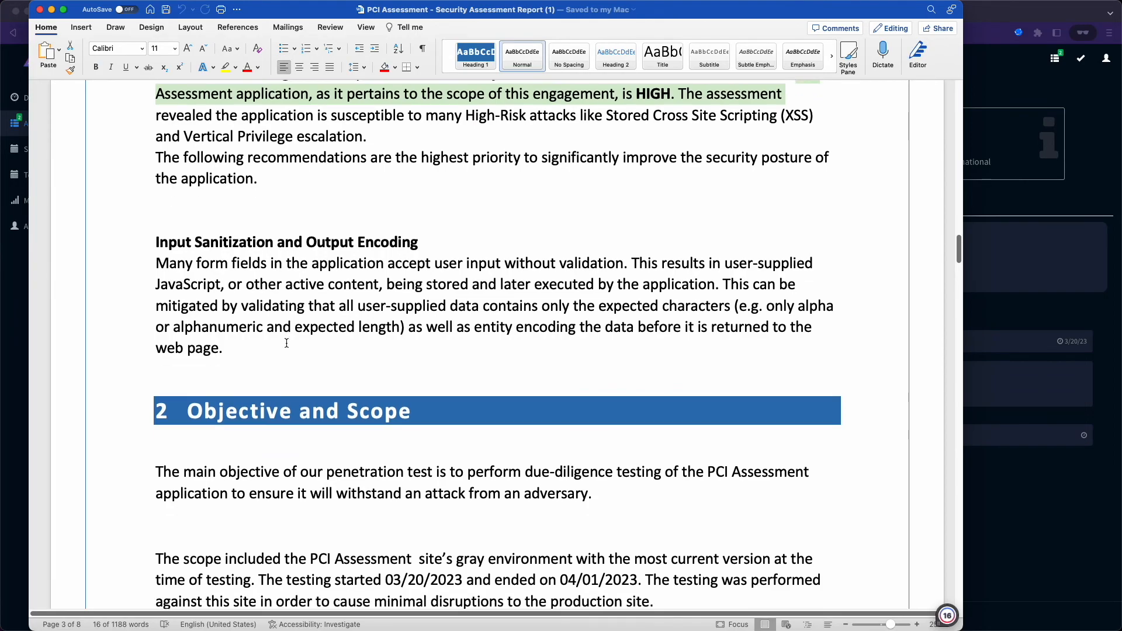
pyautogui.scroll(-3)
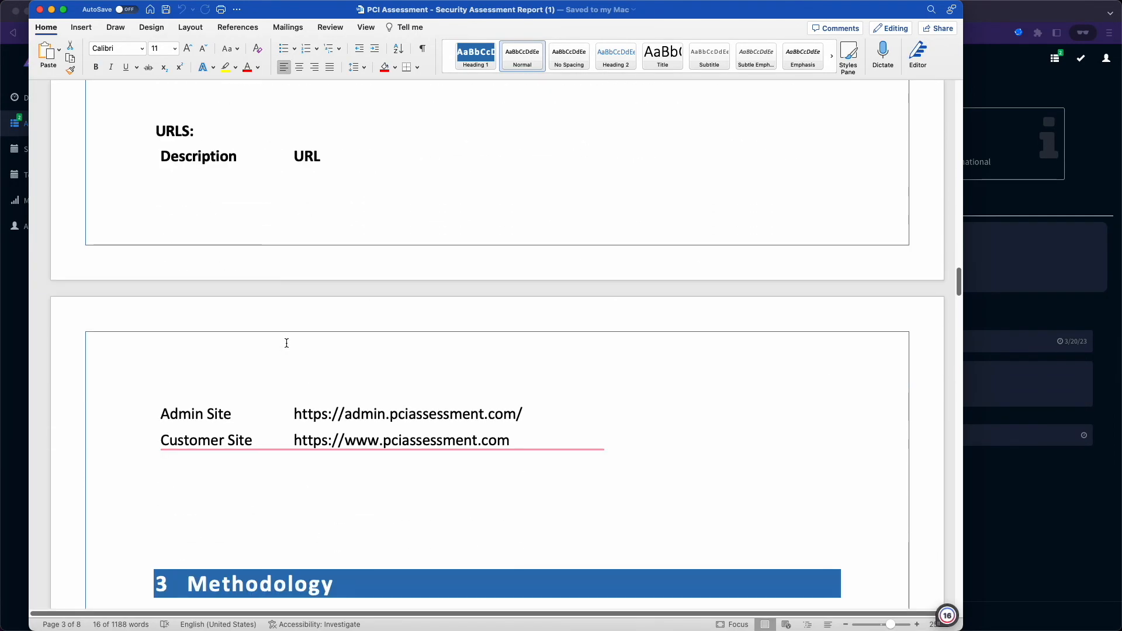
pyautogui.scroll(-3)
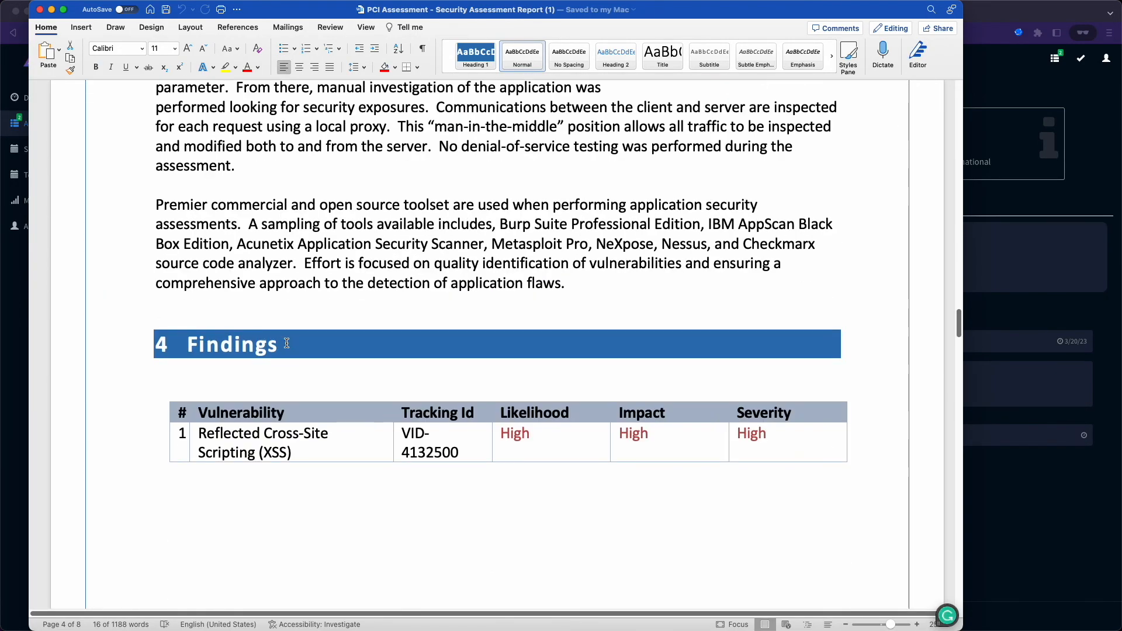
pyautogui.scroll(-3)
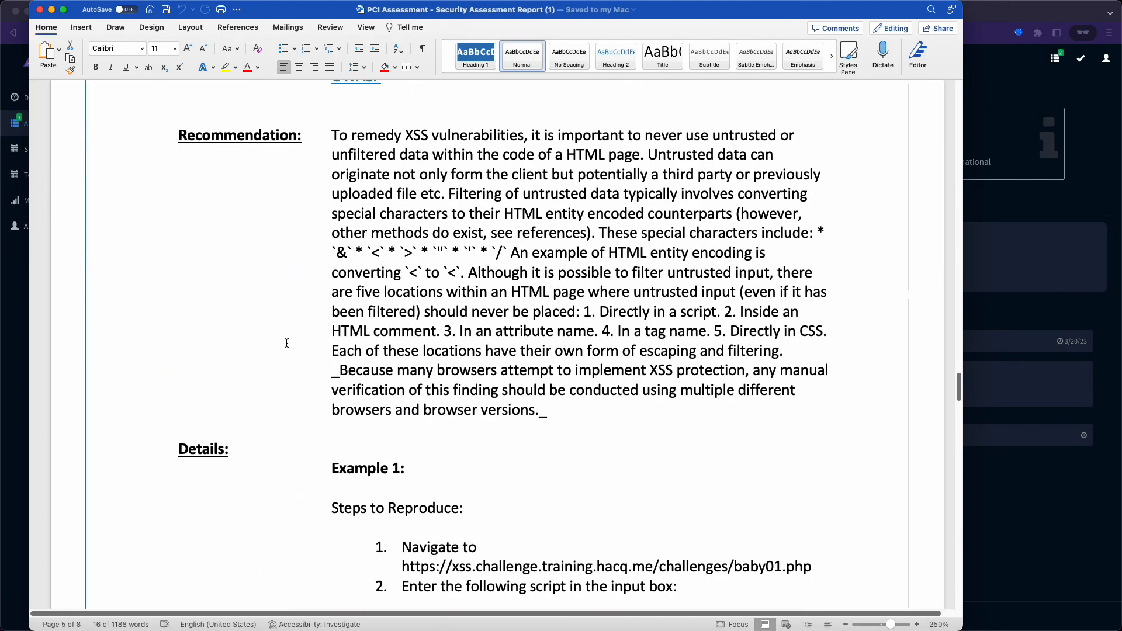
pyautogui.scroll(-3)
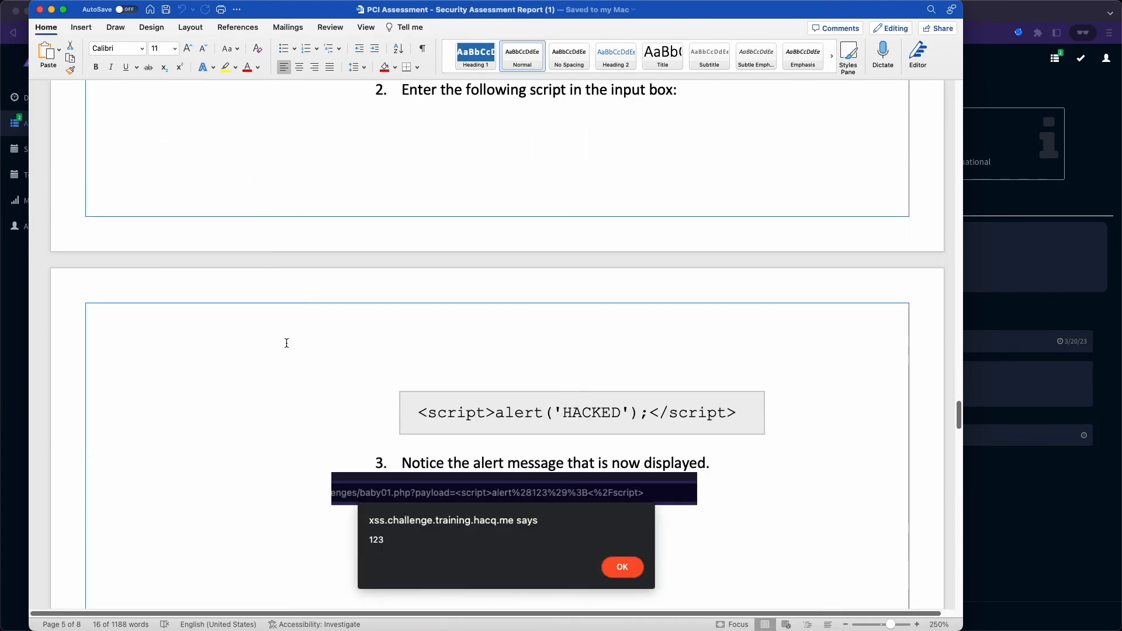
pyautogui.scroll(-3)
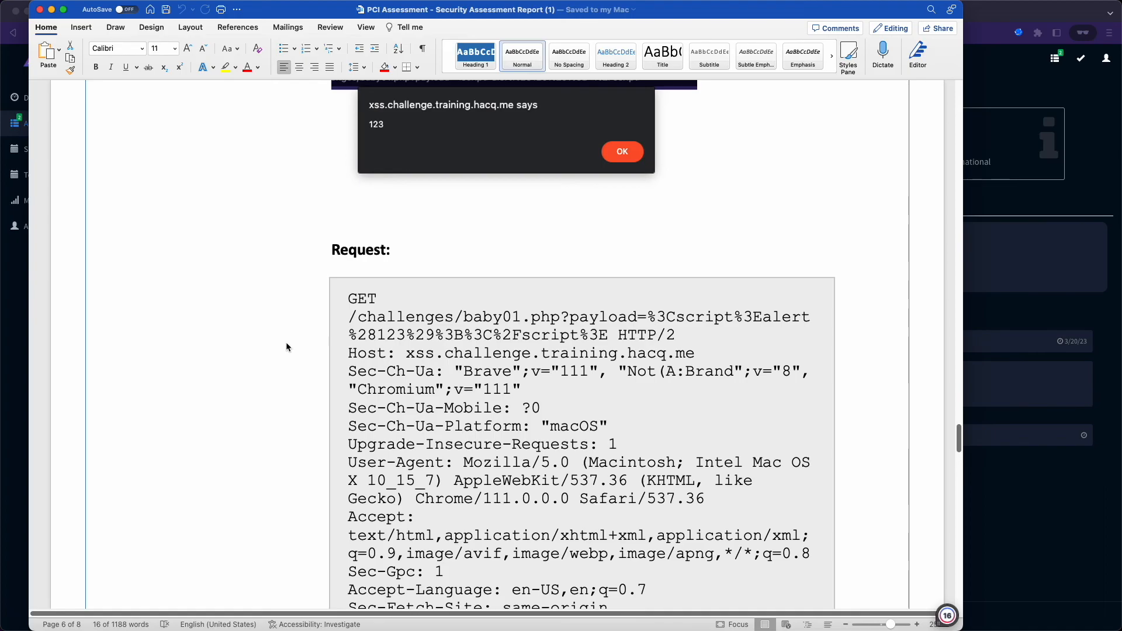